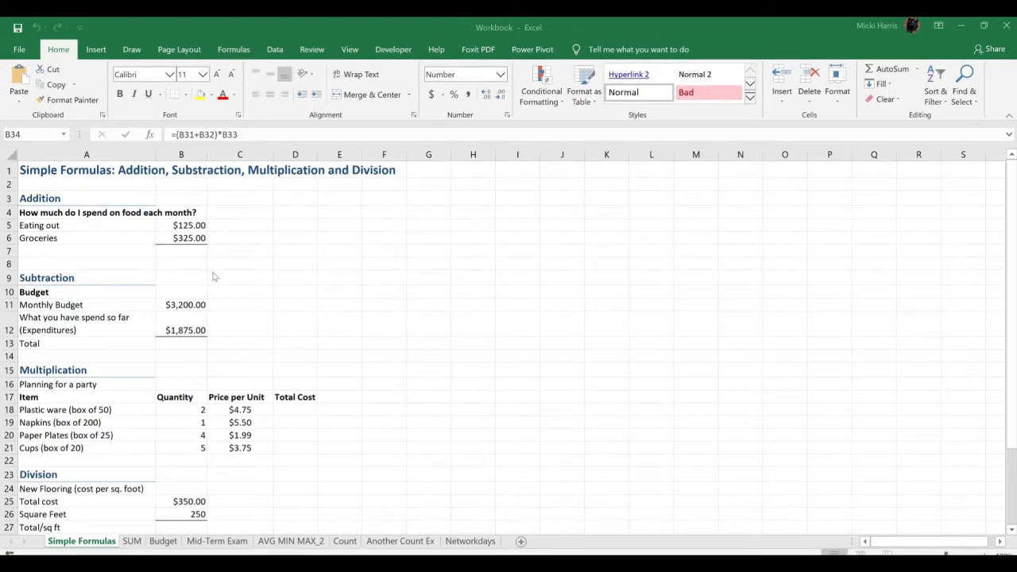
mouse_move(159, 299)
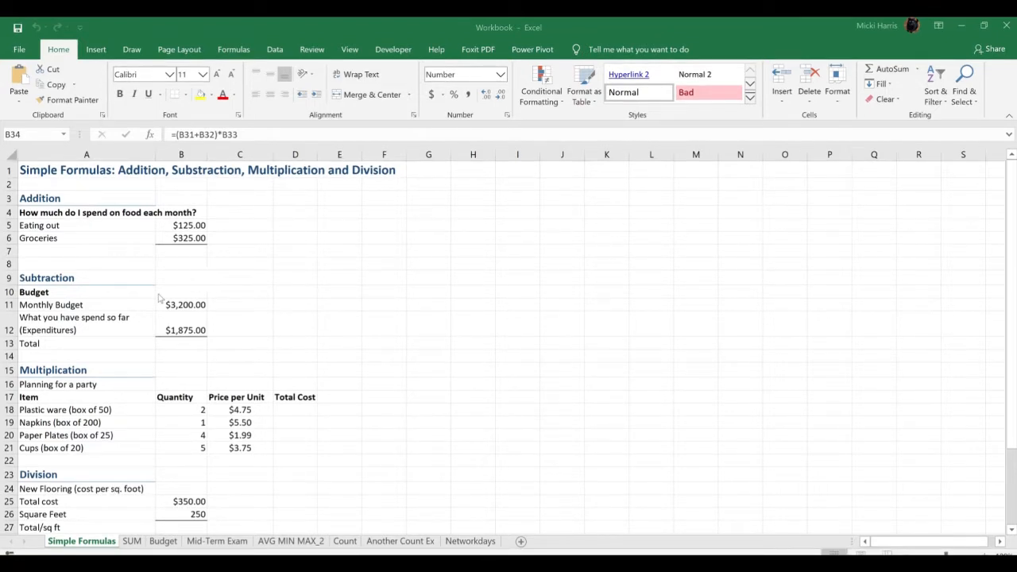
Enter =125+325 in the food total cell B7, giving 450.
left_click(181, 251)
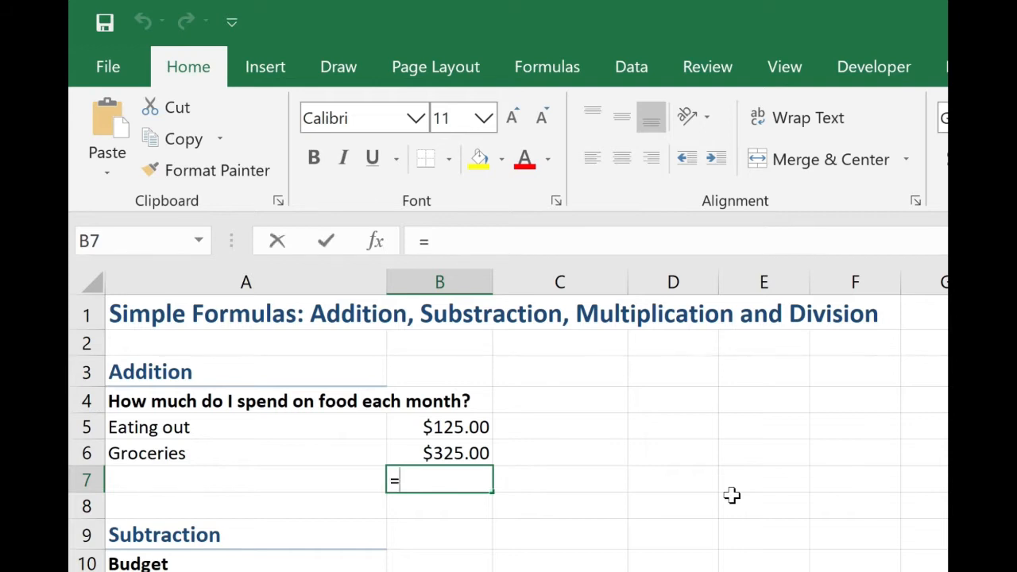
type("=")
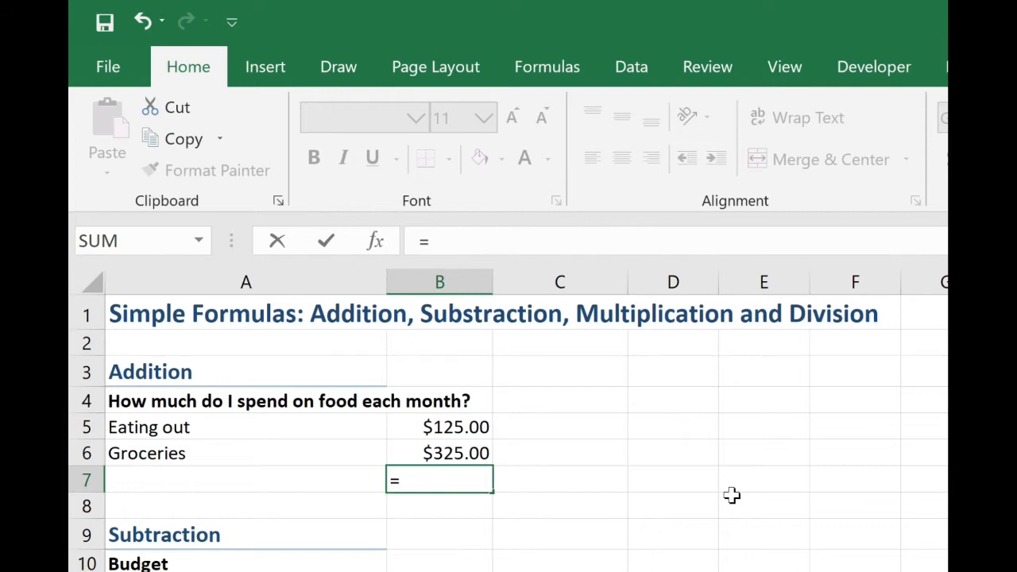
type("125")
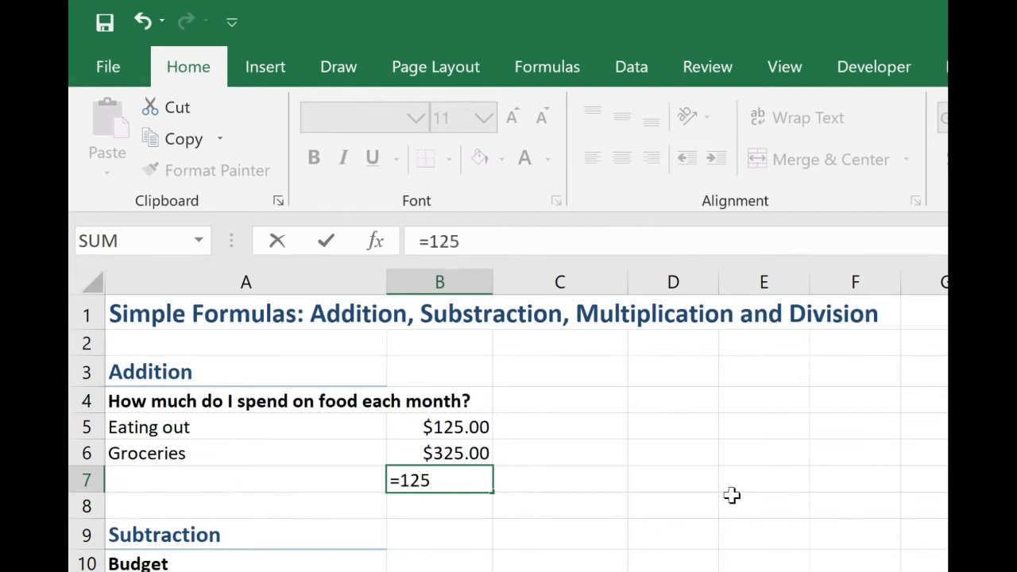
type("+")
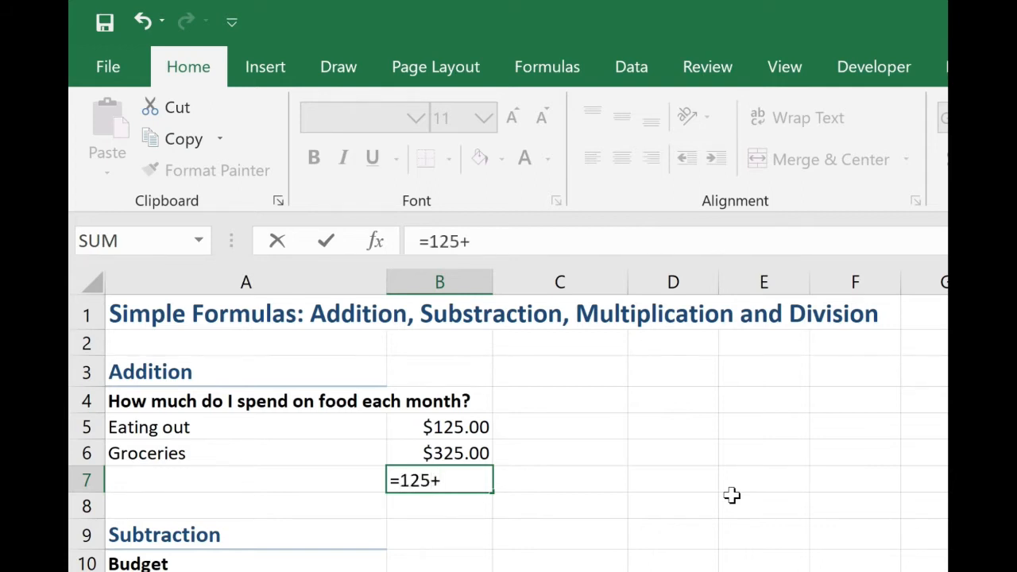
type("32")
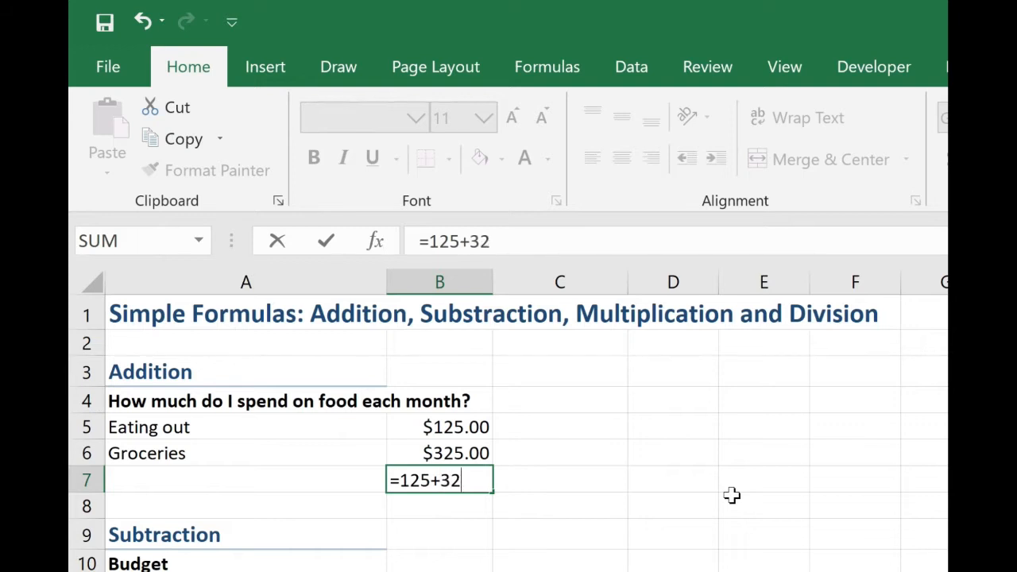
key("Return")
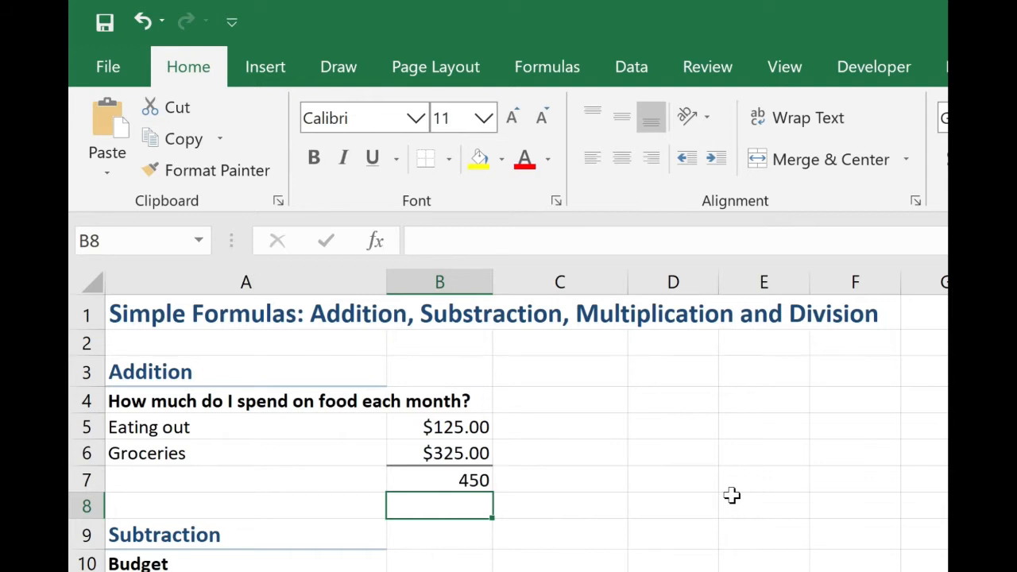
left_click(439, 480)
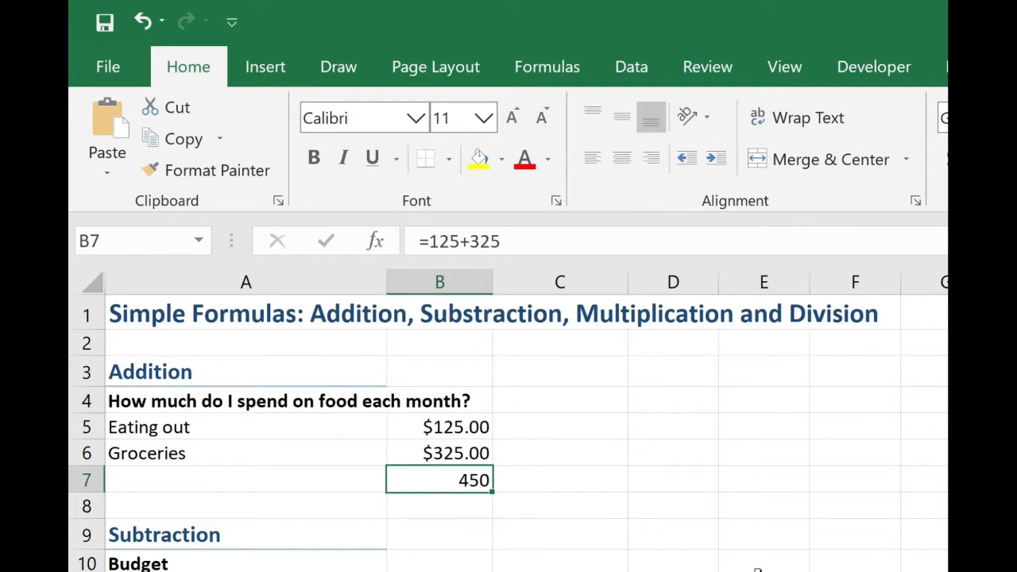
mouse_move(453, 432)
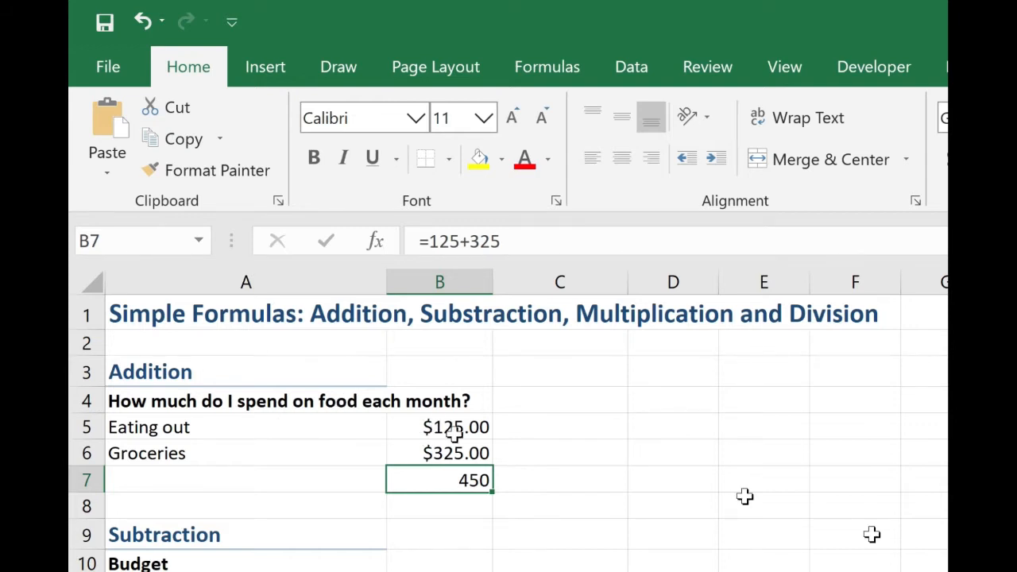
left_click(439, 426)
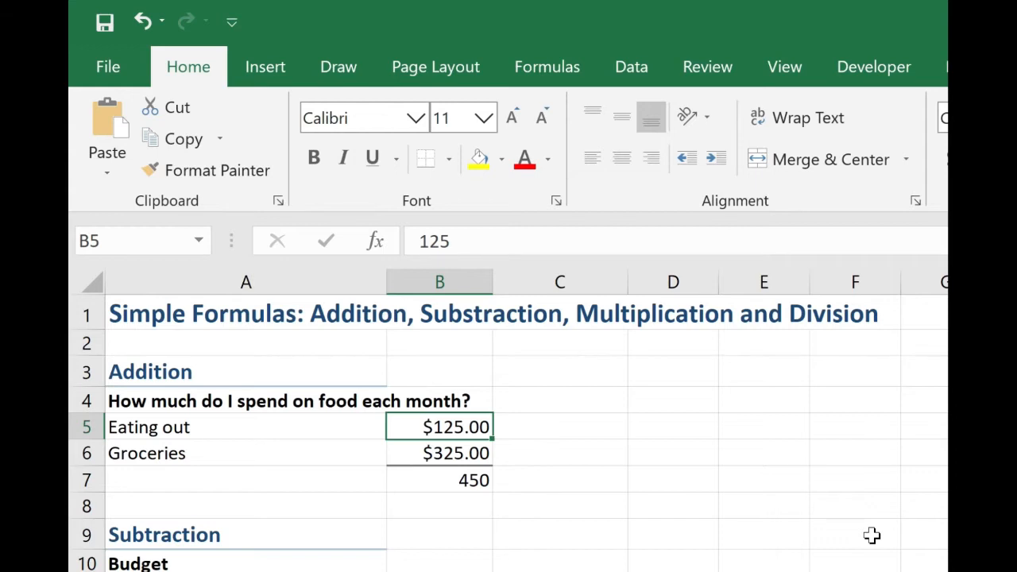
type("130")
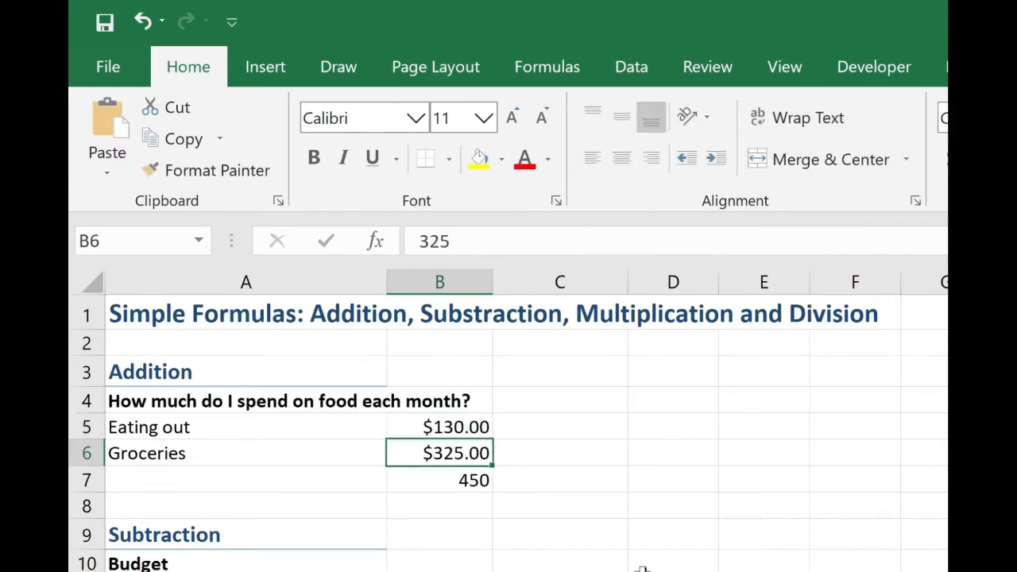
left_click(439, 480)
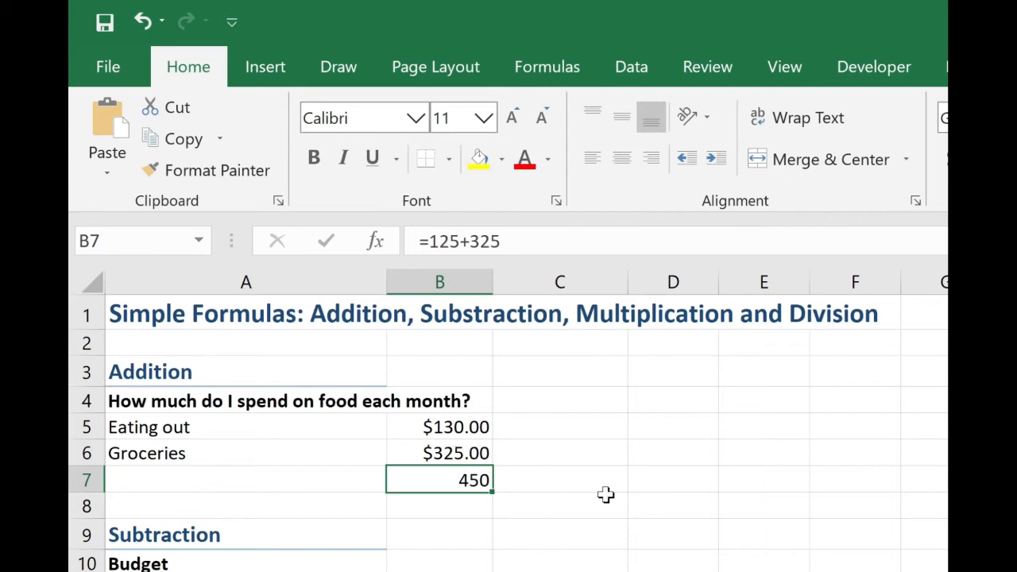
mouse_move(426, 426)
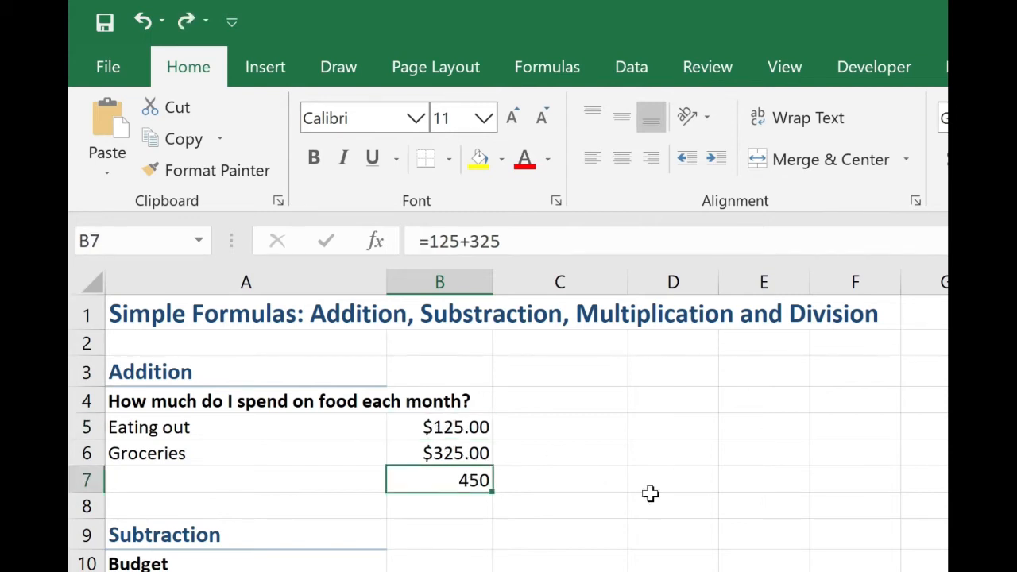
Rewrite B7 as Eating out plus Groceries cell references, showing $450.00.
type("=")
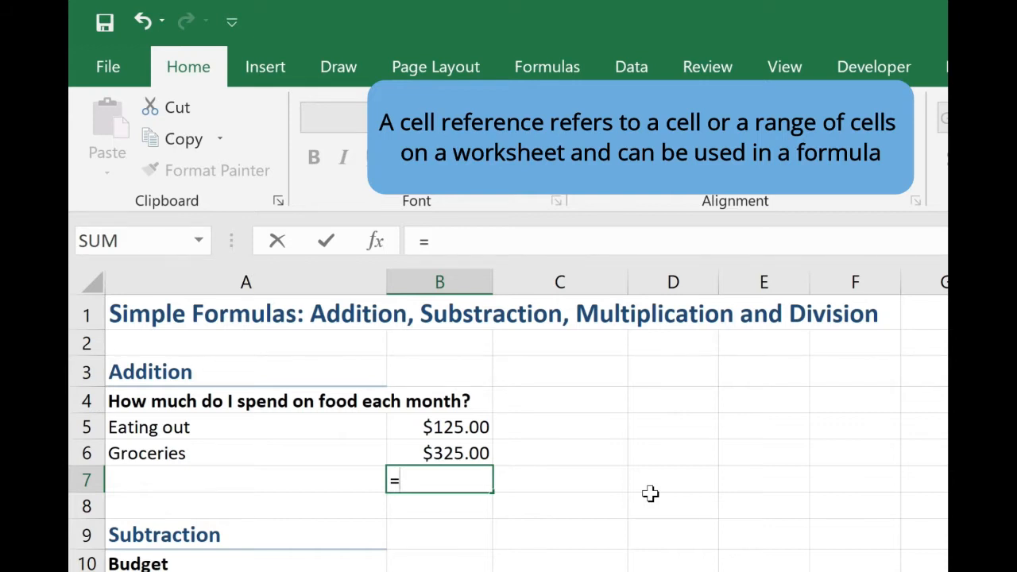
left_click(439, 426)
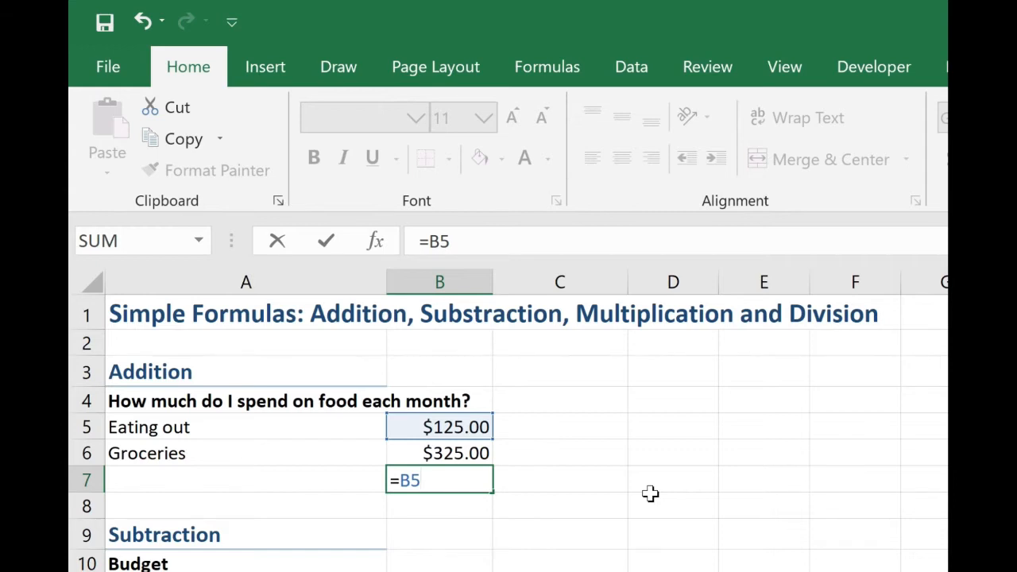
type("+")
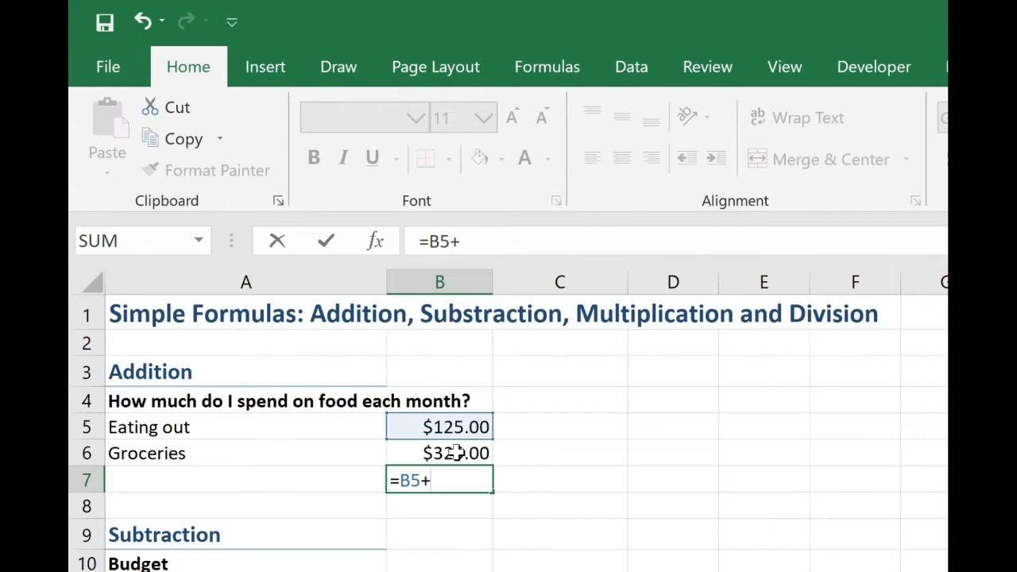
left_click(438, 453)
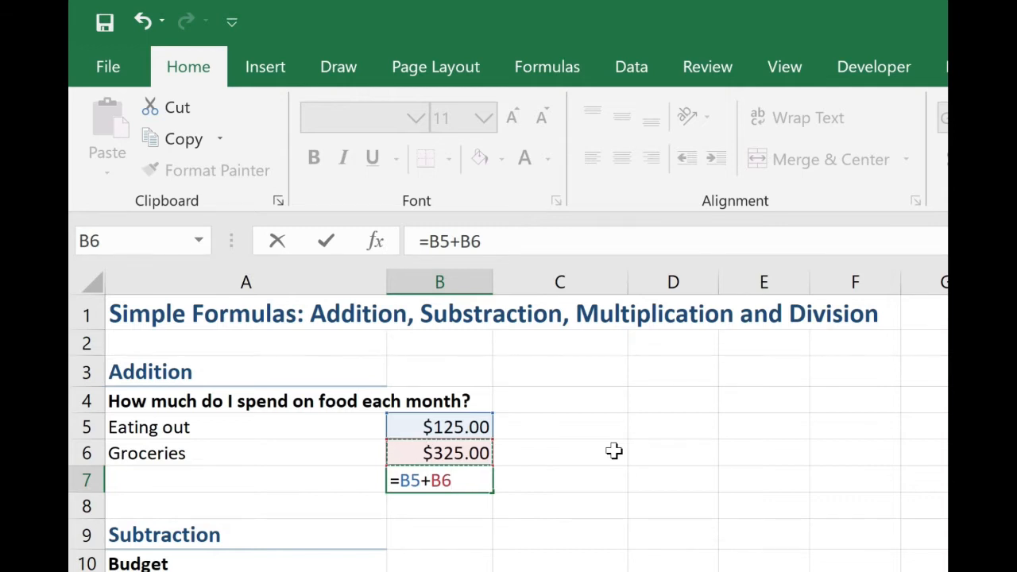
key("Return")
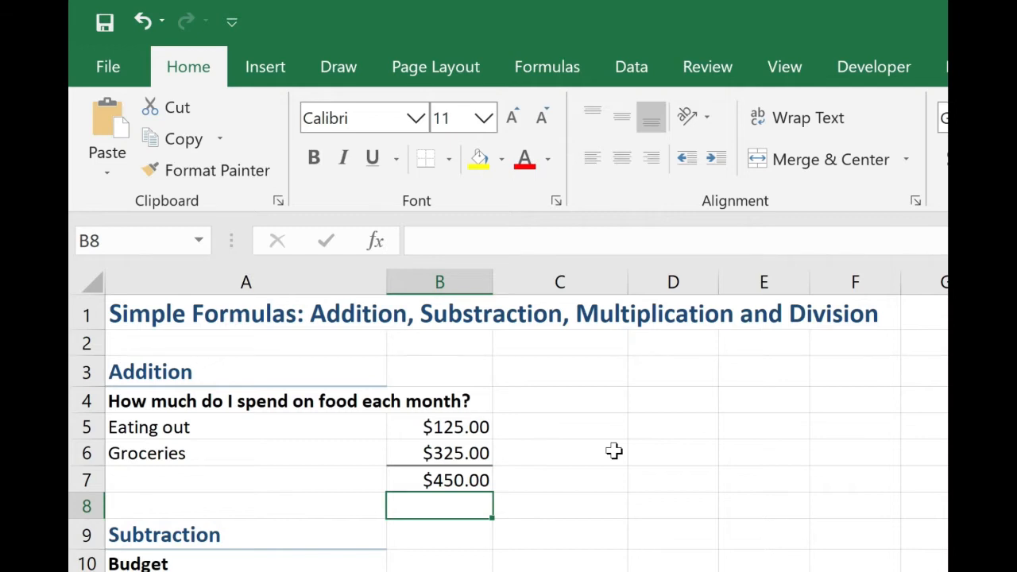
mouse_move(650, 482)
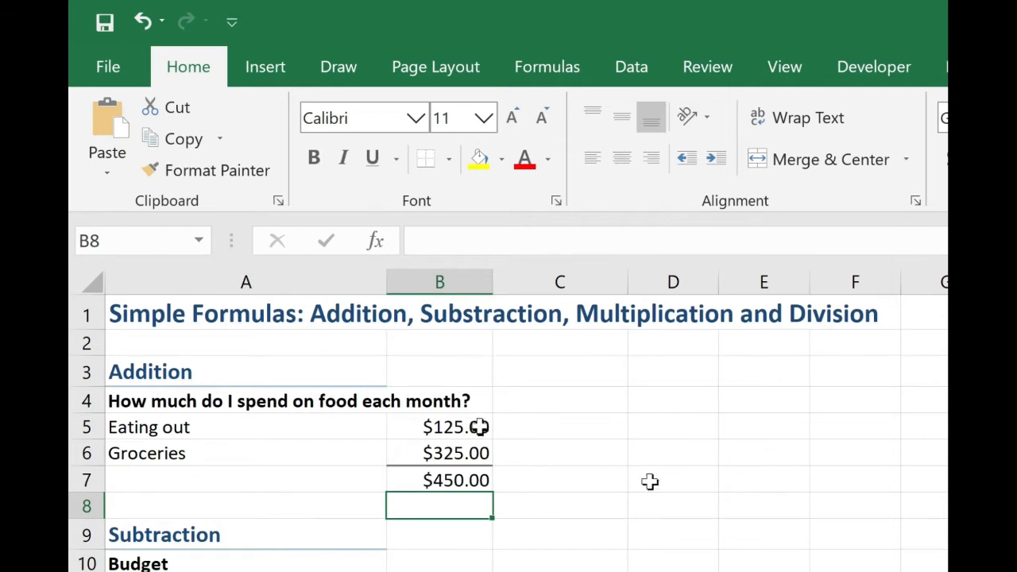
left_click(438, 427)
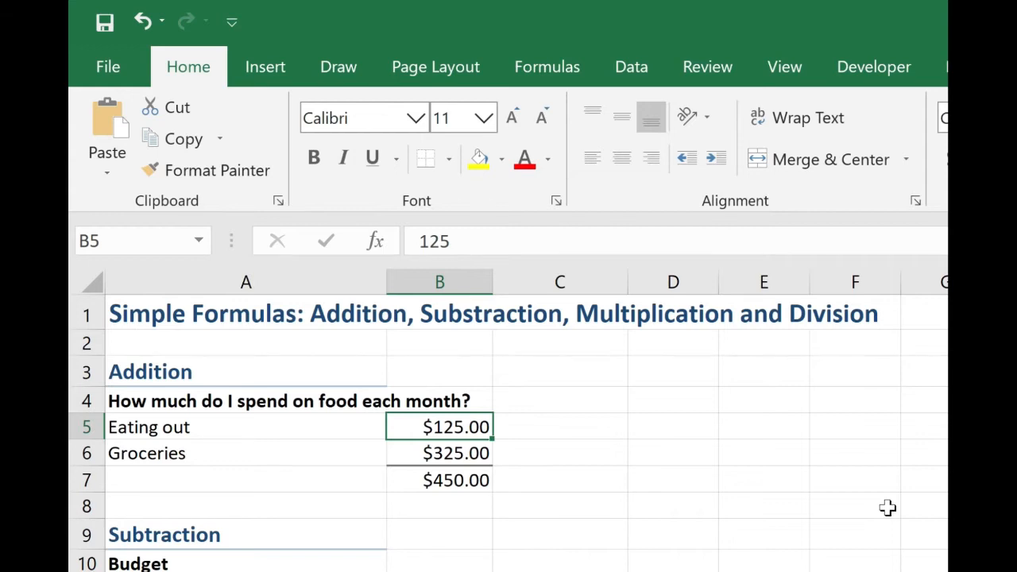
type("130")
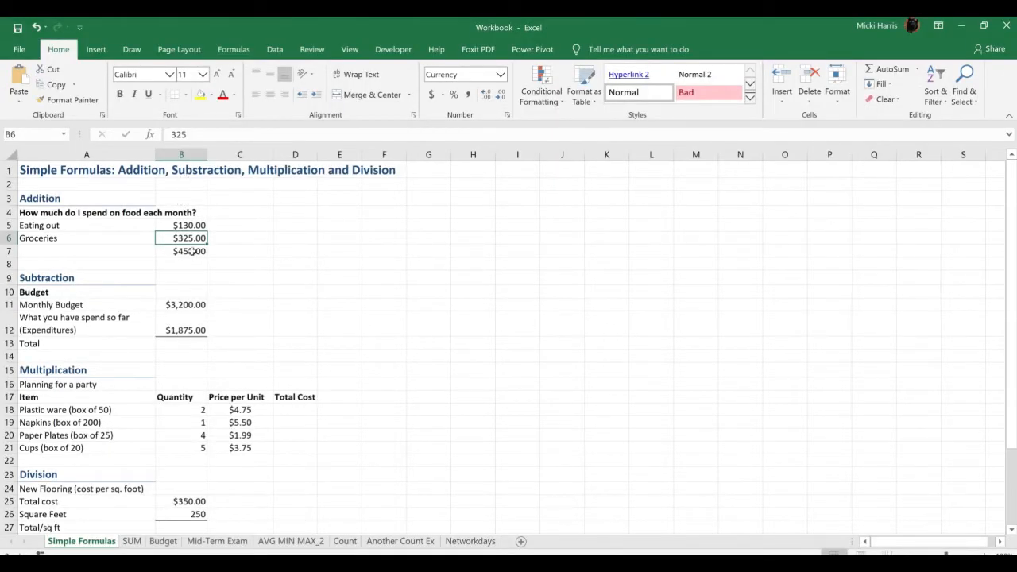
left_click(181, 251)
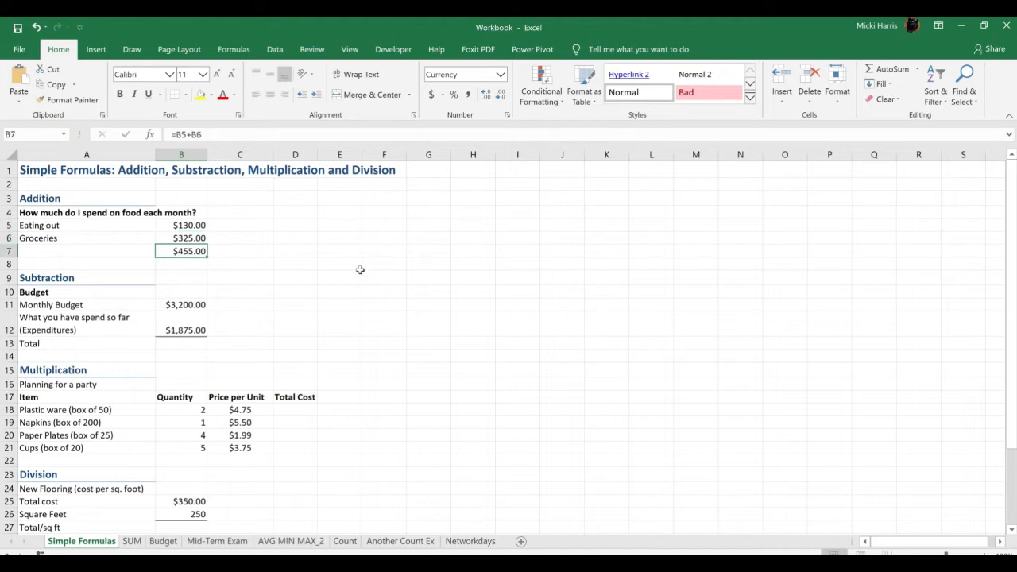
mouse_move(190, 270)
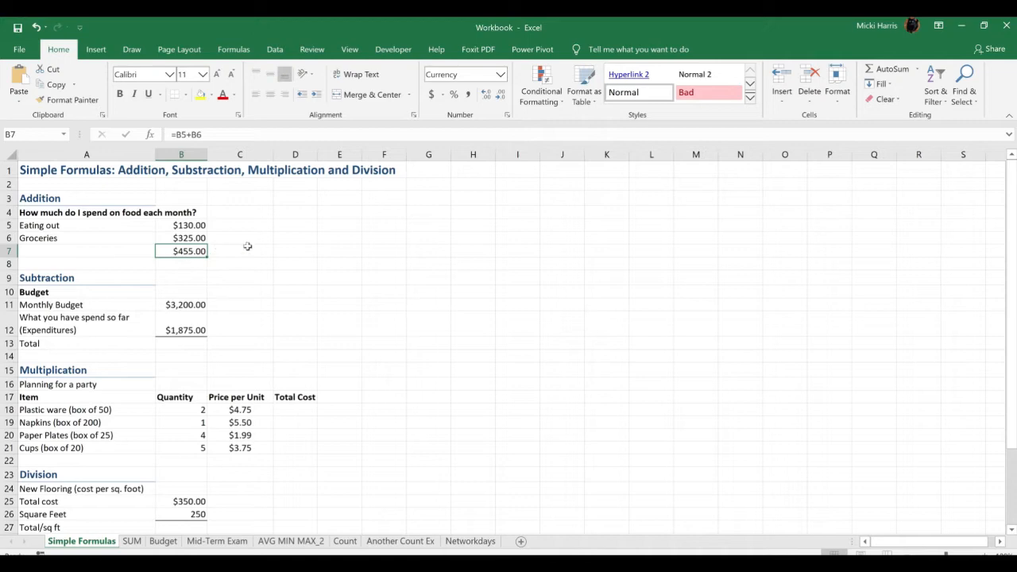
mouse_move(221, 130)
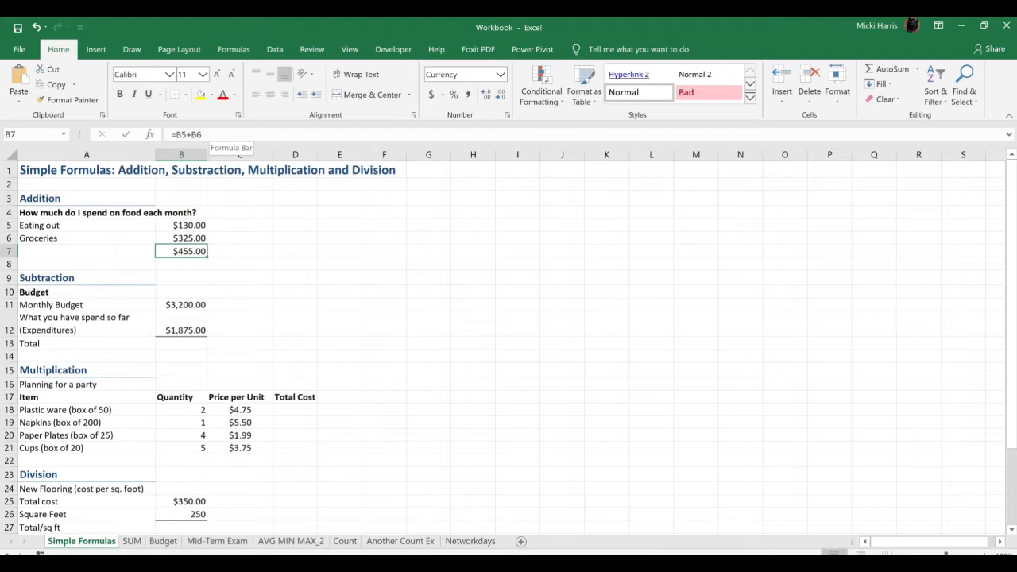
Build the B13 formula as monthly budget B11 minus expenditures B12.
scroll("down", 3)
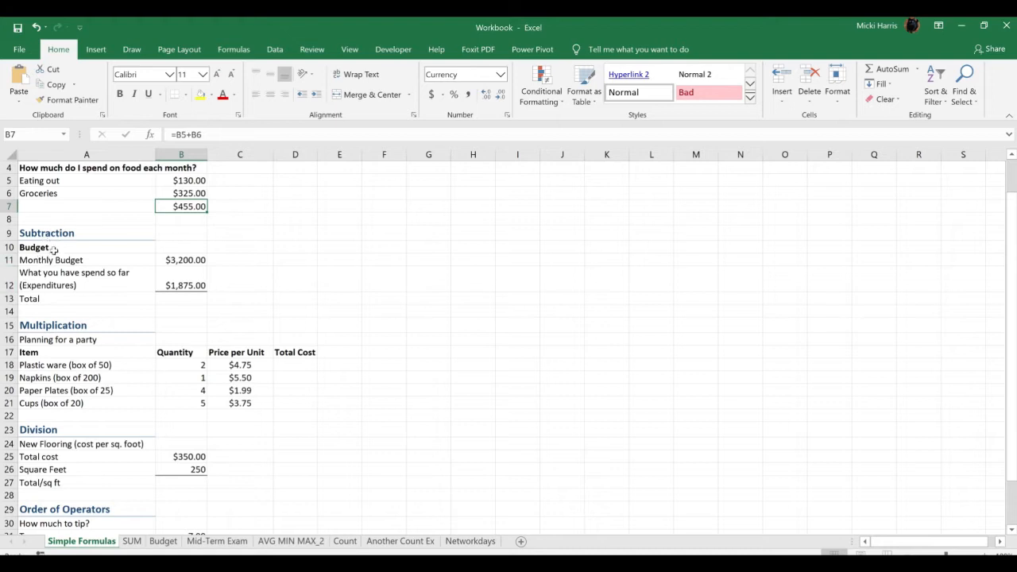
mouse_move(82, 264)
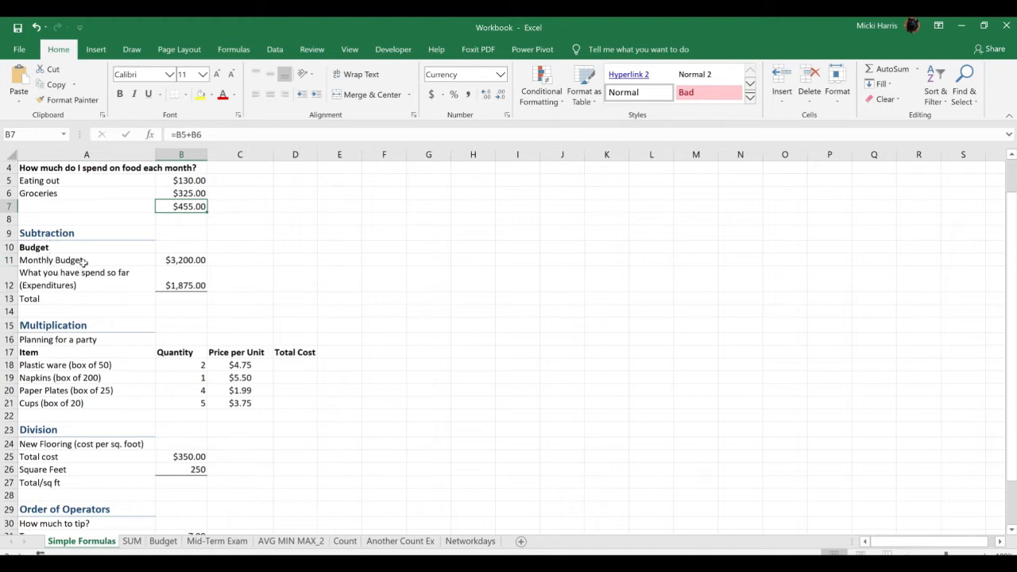
mouse_move(225, 267)
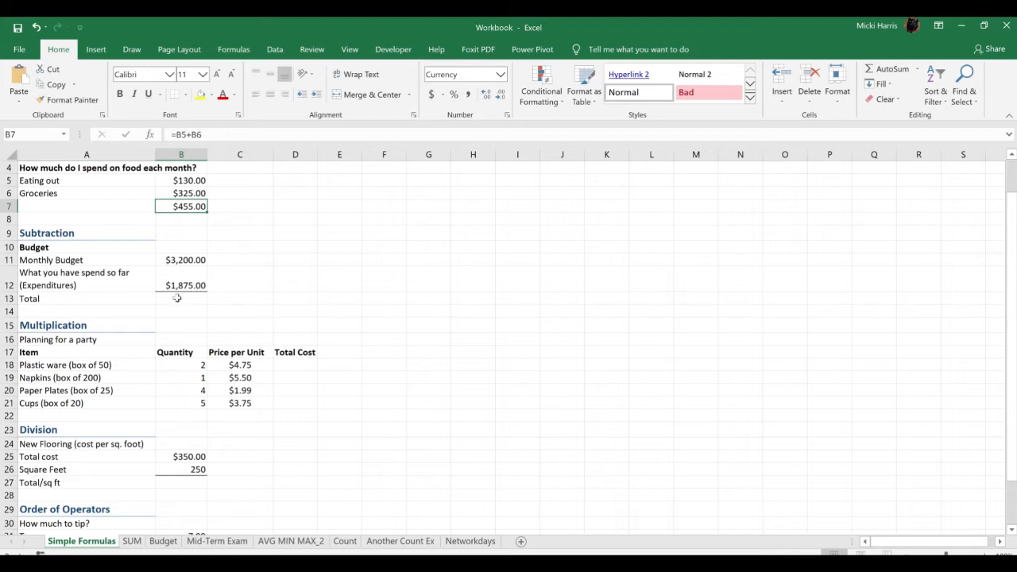
mouse_move(195, 299)
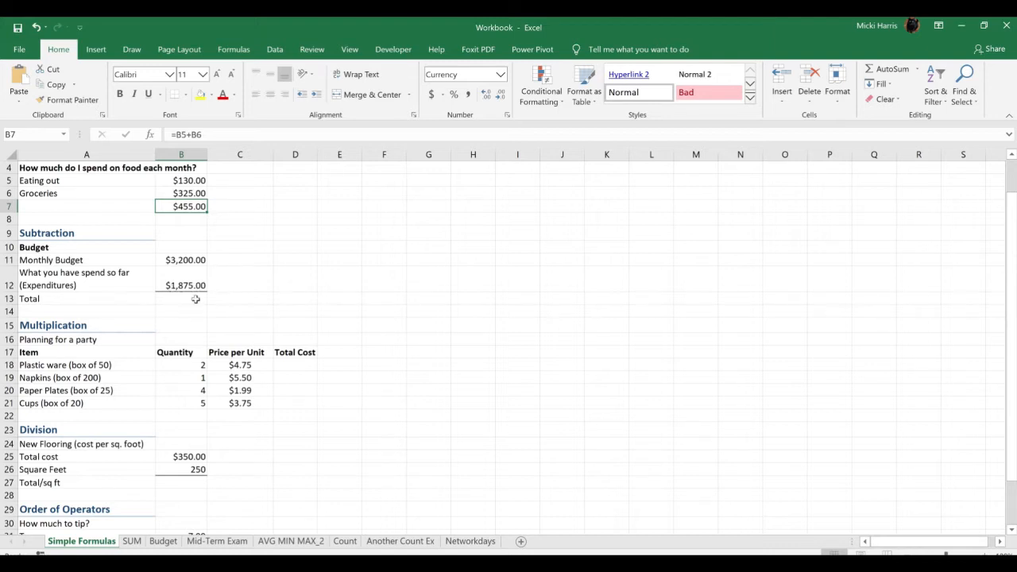
left_click(181, 299)
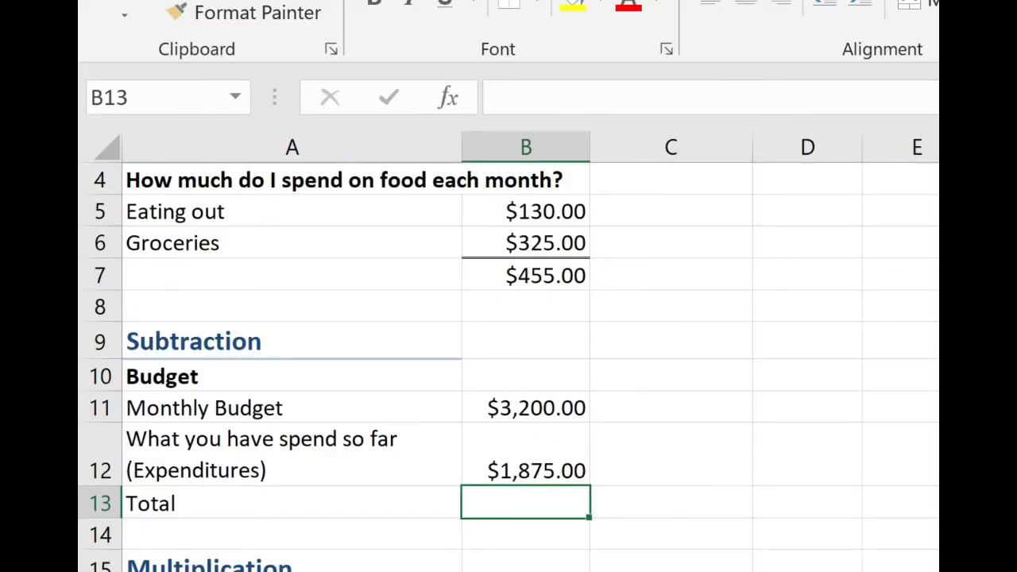
type("=")
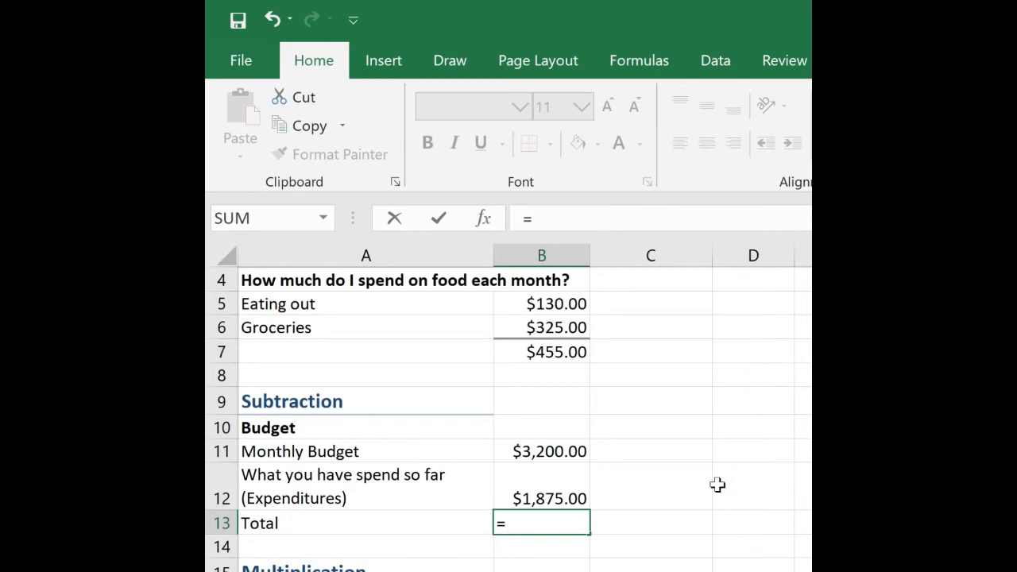
mouse_move(556, 470)
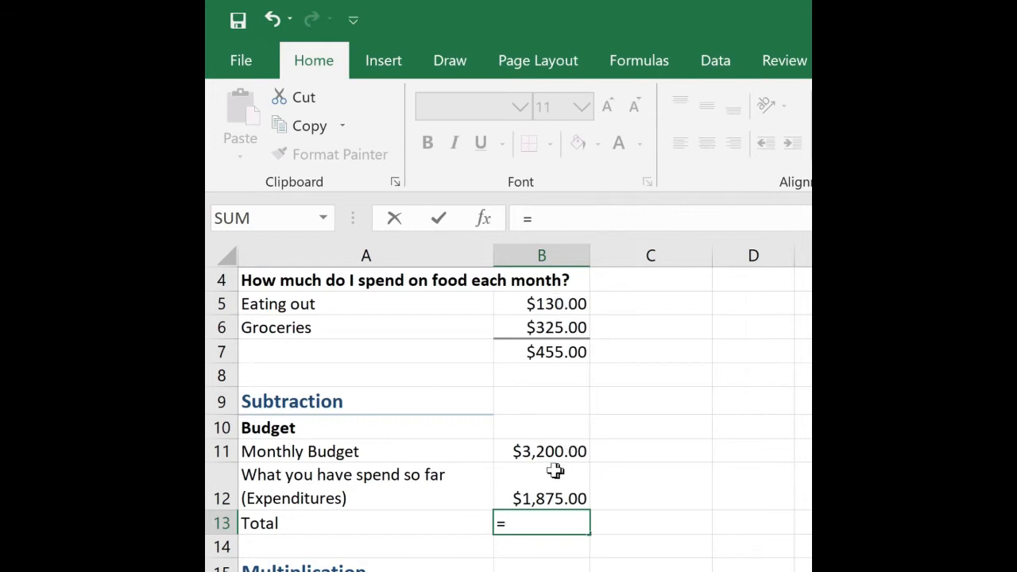
left_click(541, 452)
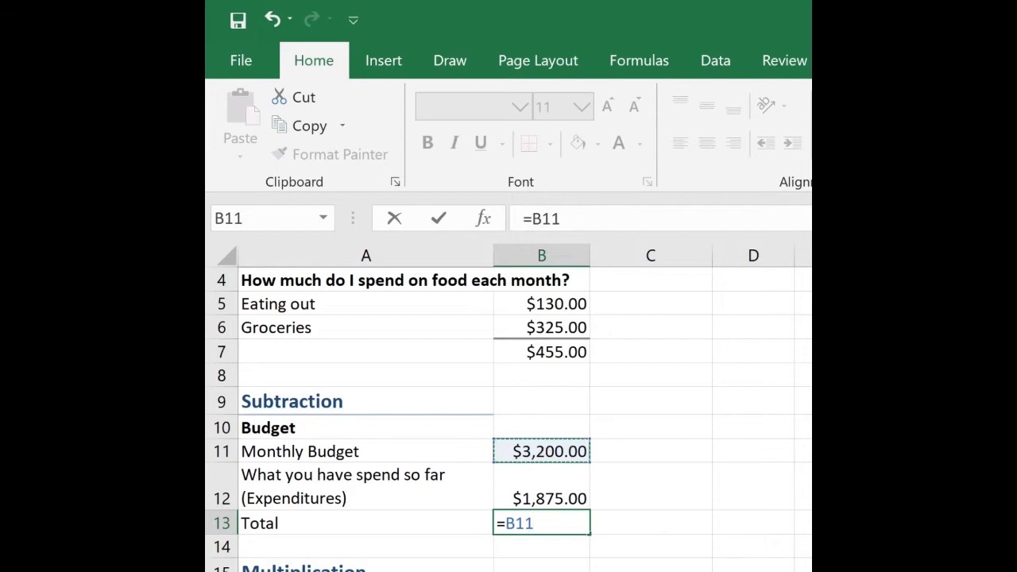
mouse_move(750, 531)
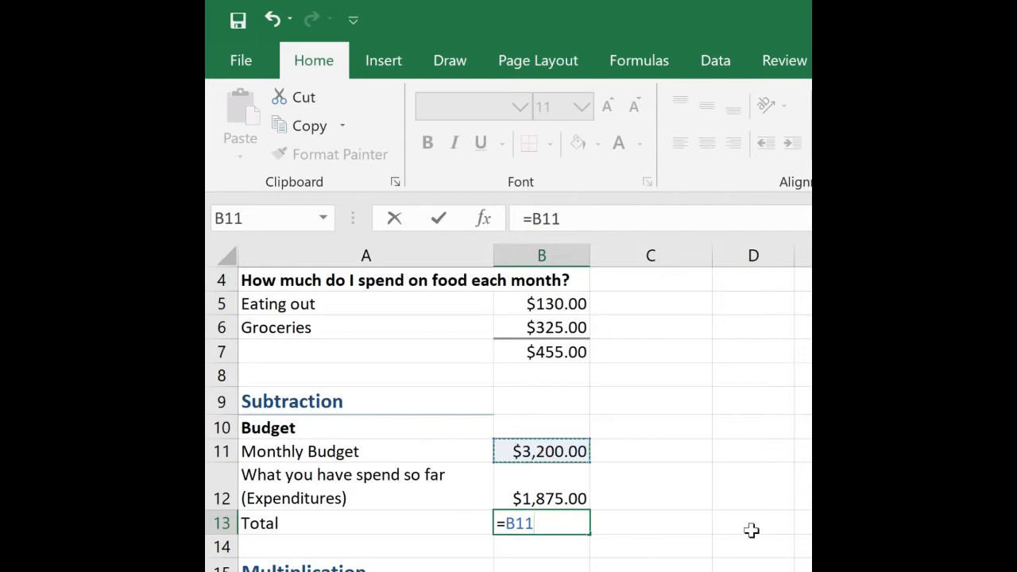
type("-")
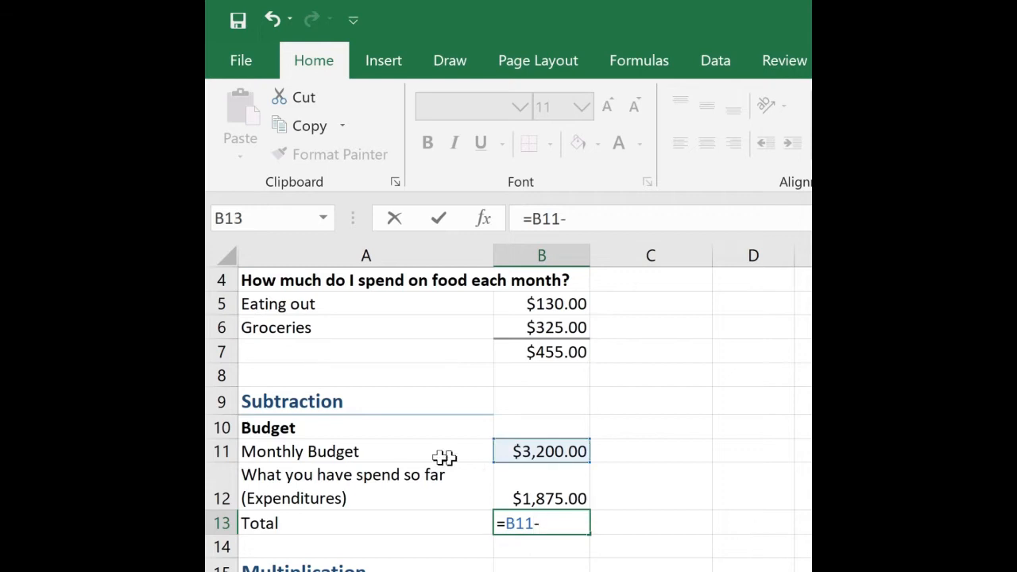
left_click(541, 487)
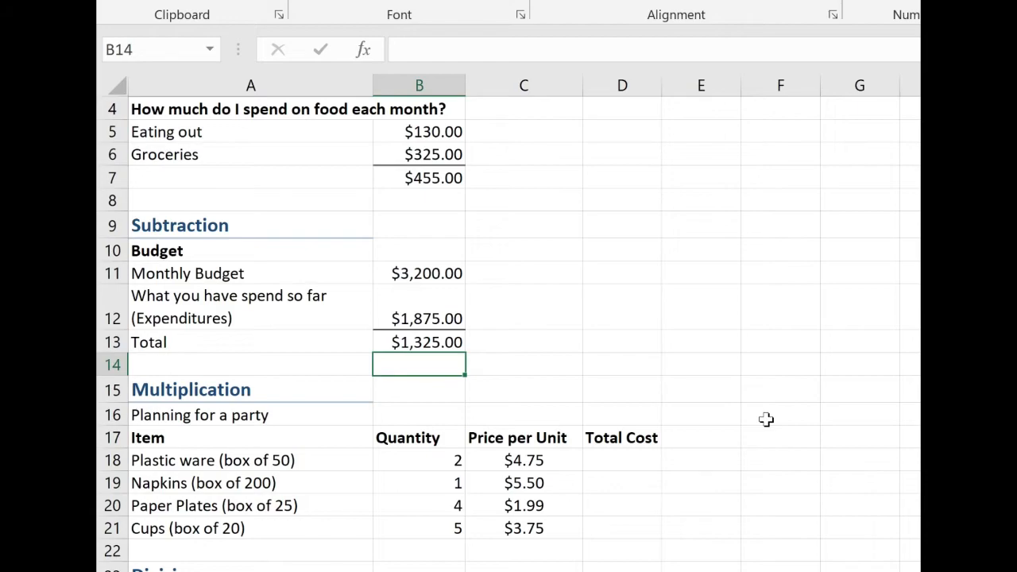
Start plastic ware's Total Cost in D18 as quantity B18 times price C18.
left_click(600, 487)
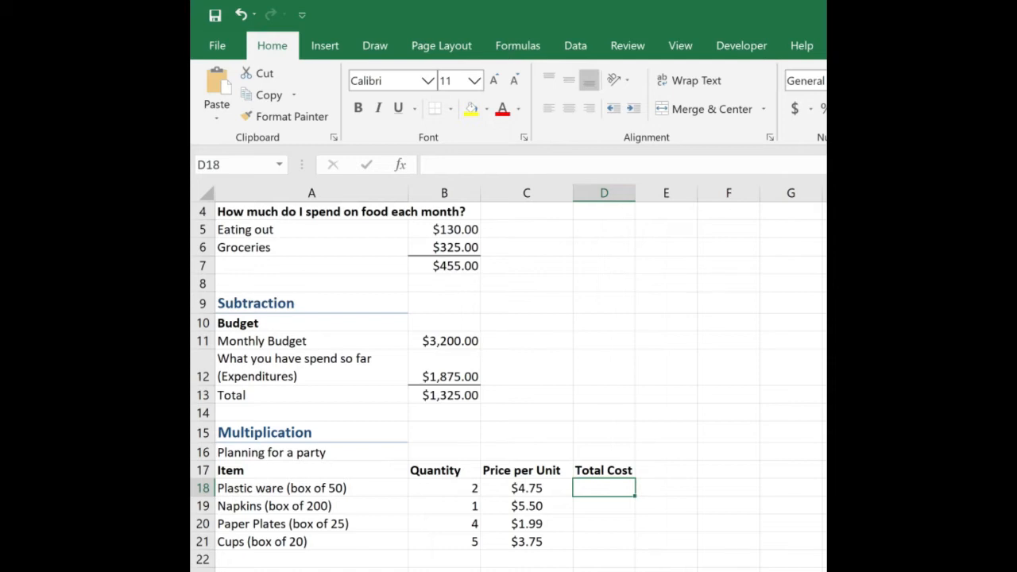
type("=")
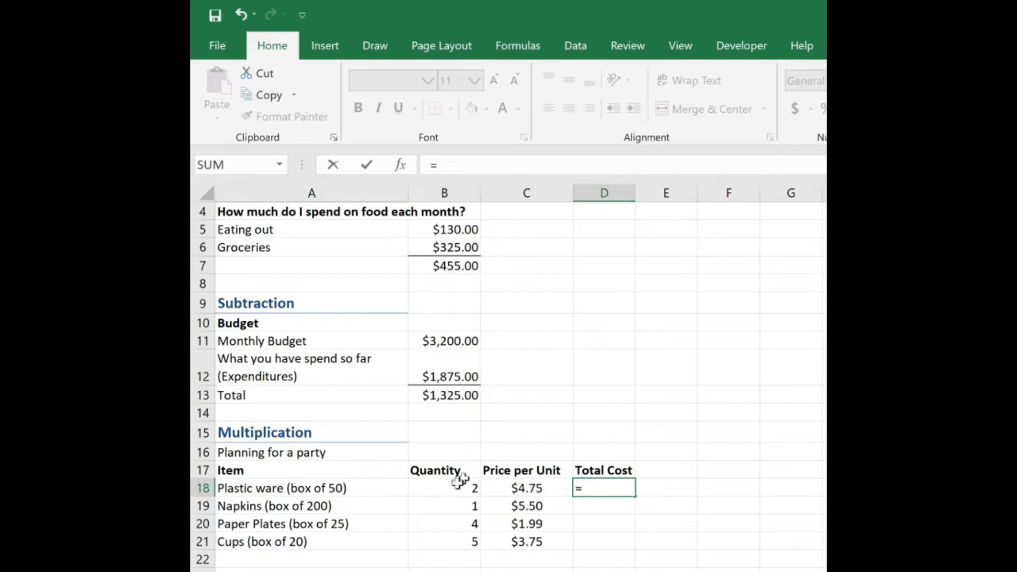
left_click(444, 488)
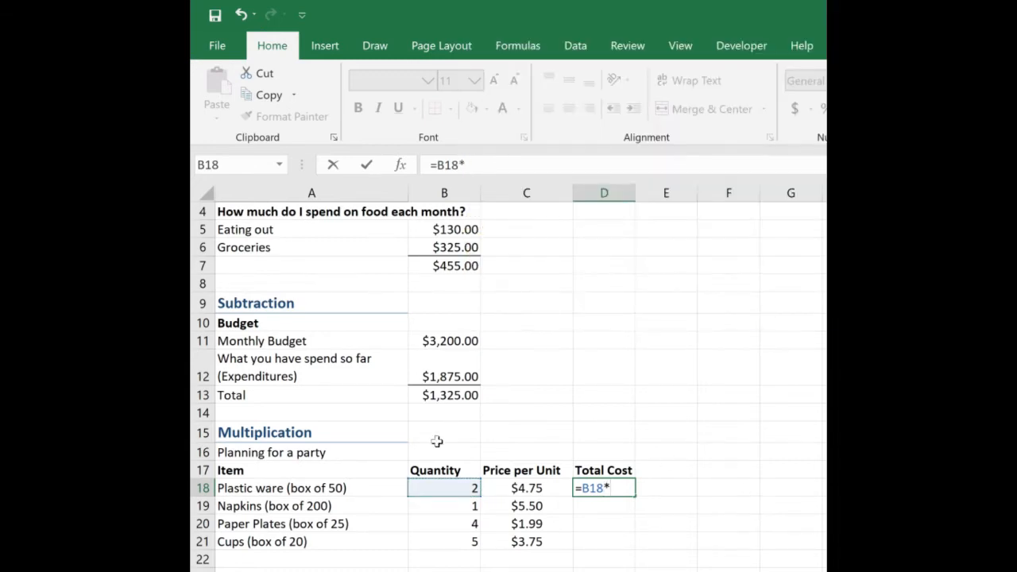
left_click(527, 488)
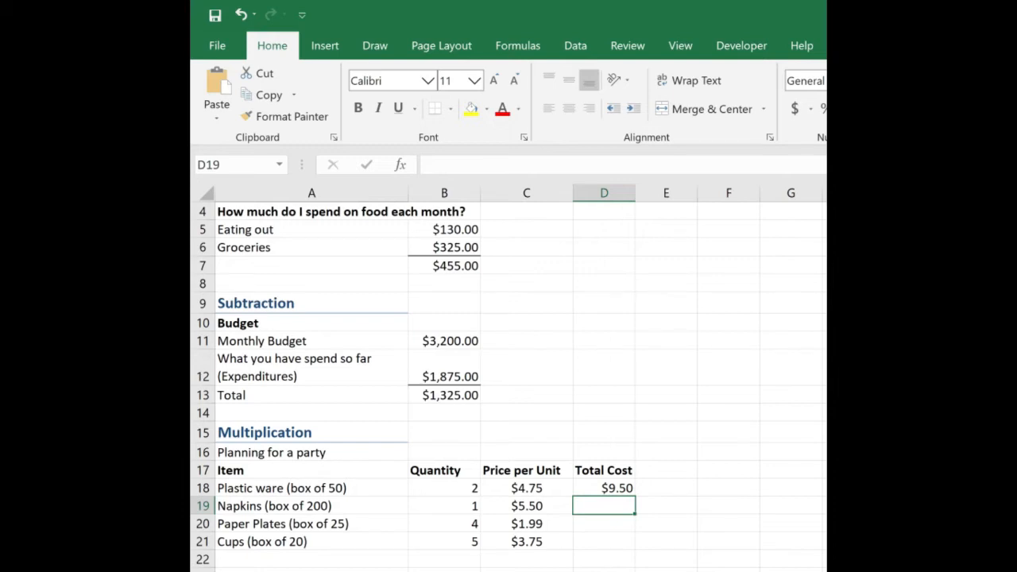
Enter the napkins quantity-times-price formula in D19 and select its quantity to change to 3.
type("=B19*")
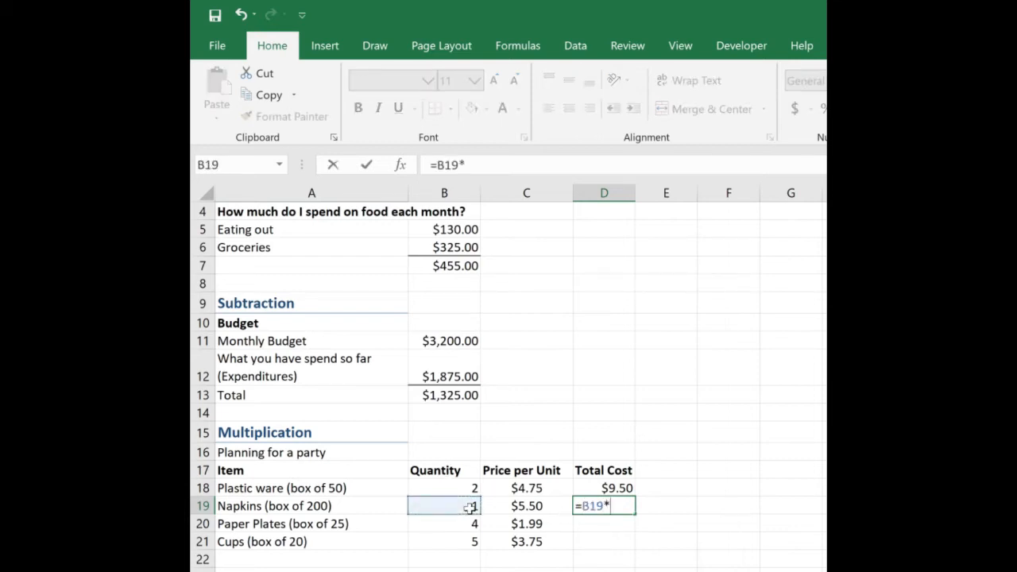
left_click(526, 506)
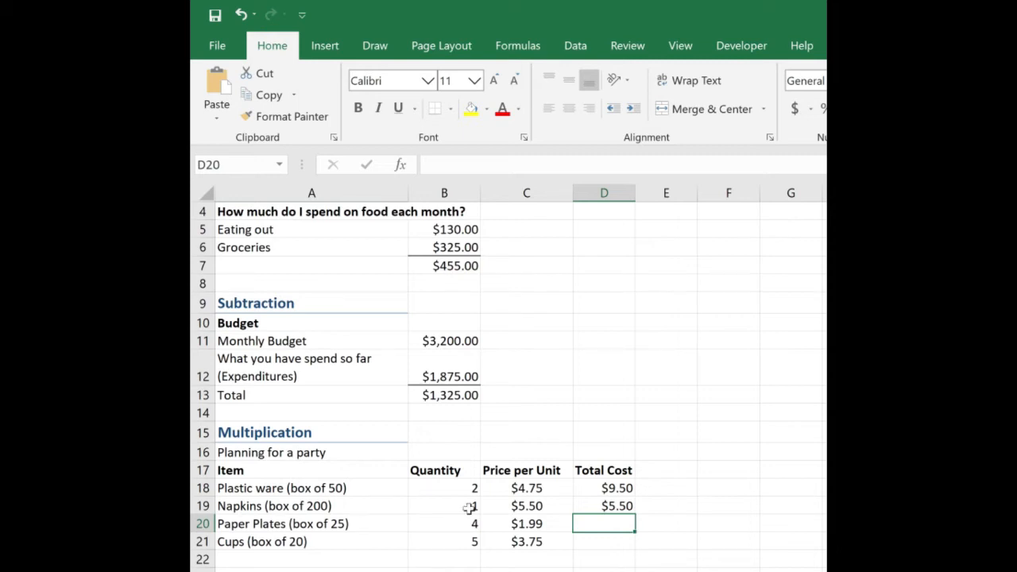
left_click(443, 506)
type("3")
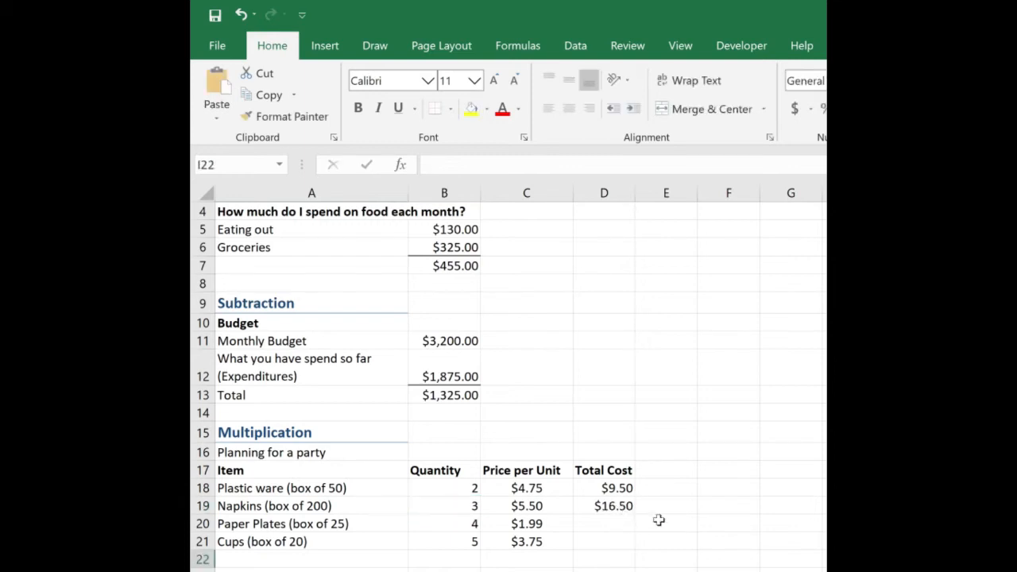
mouse_move(692, 566)
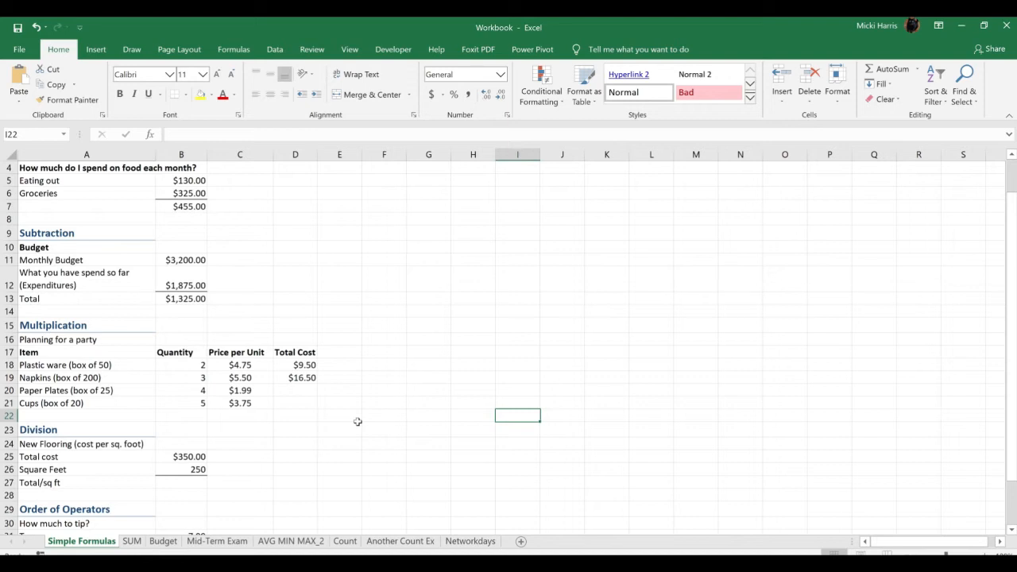
mouse_move(309, 408)
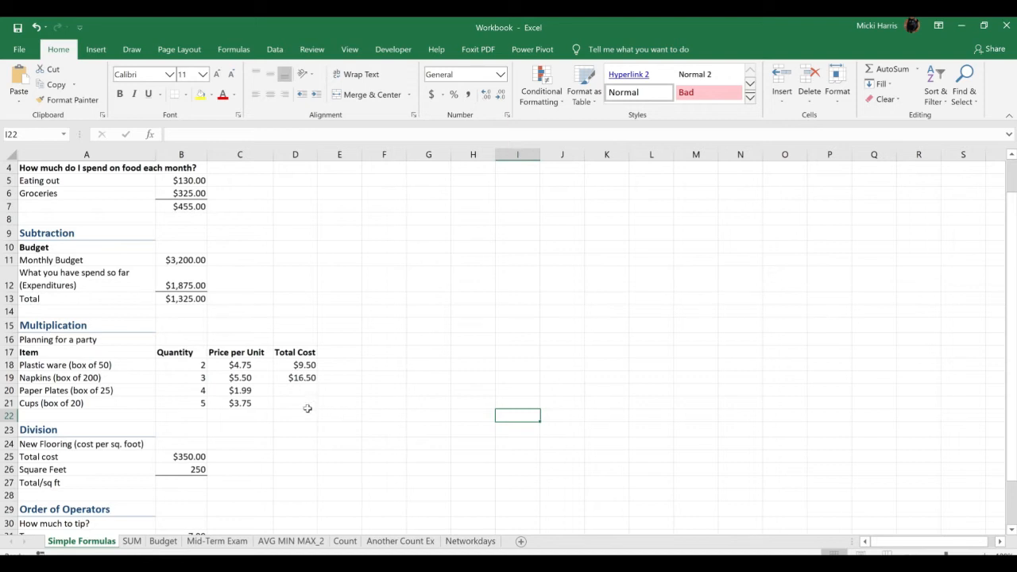
mouse_move(309, 388)
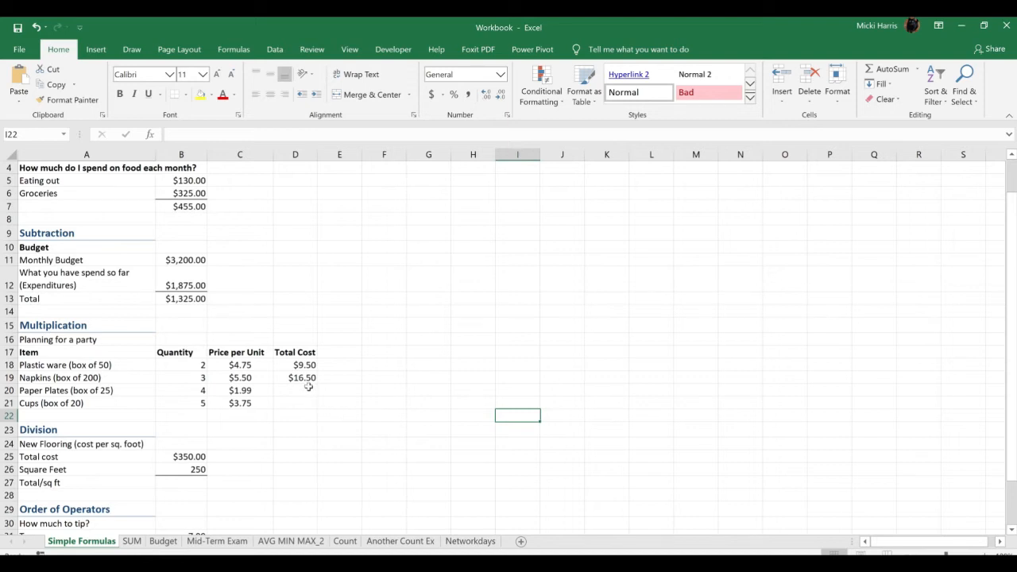
mouse_move(417, 451)
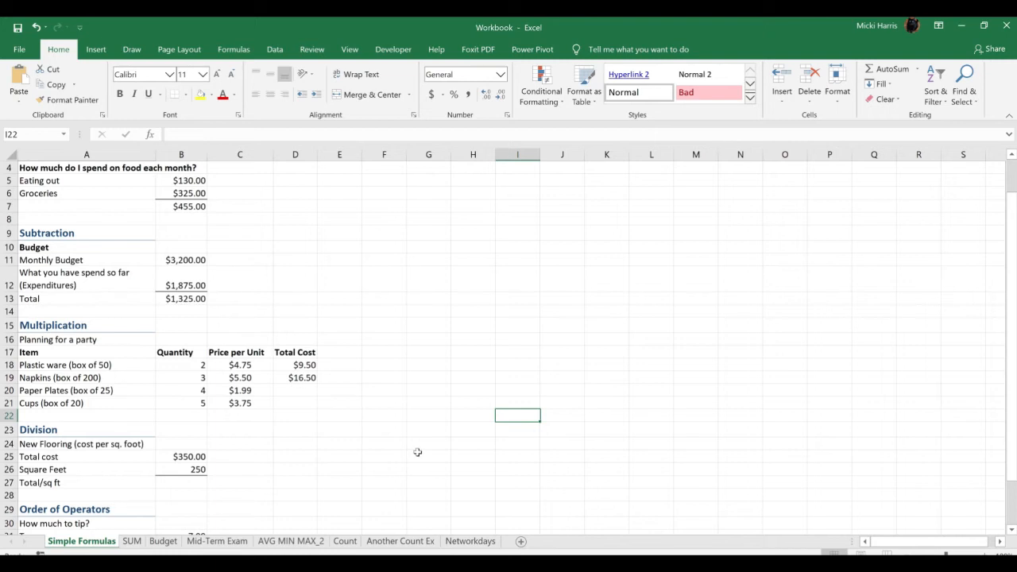
scroll("down", 3)
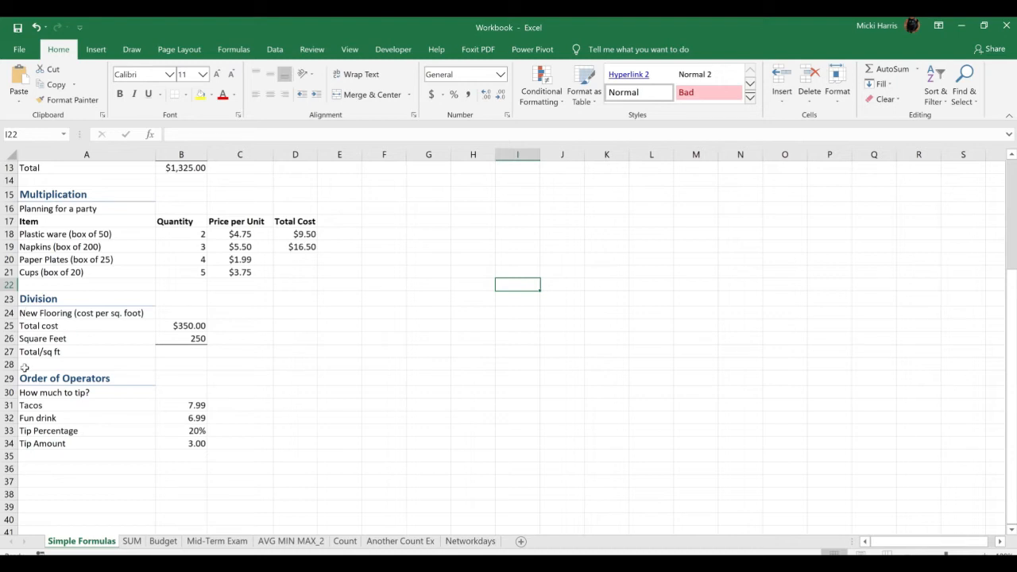
mouse_move(90, 333)
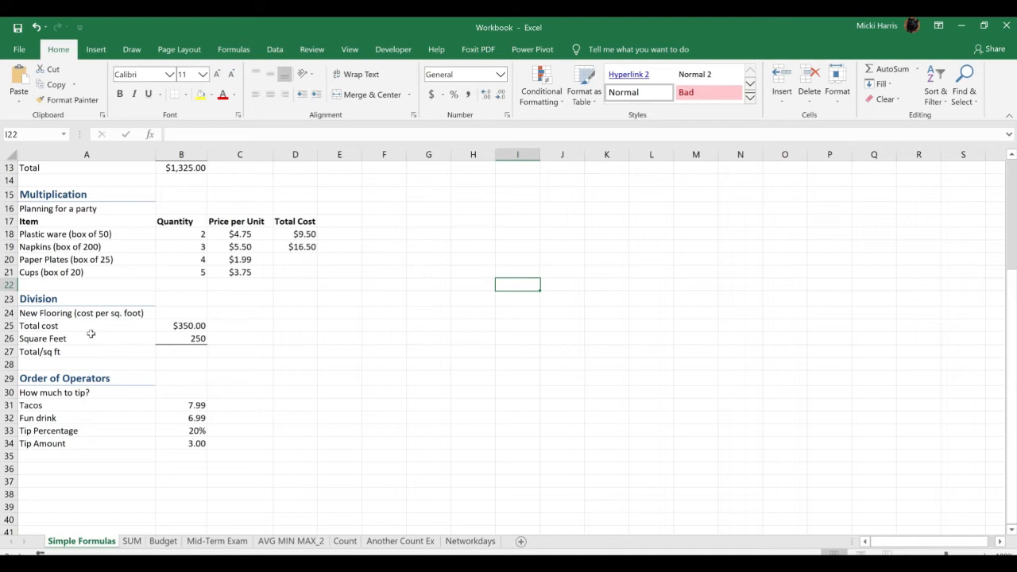
mouse_move(177, 323)
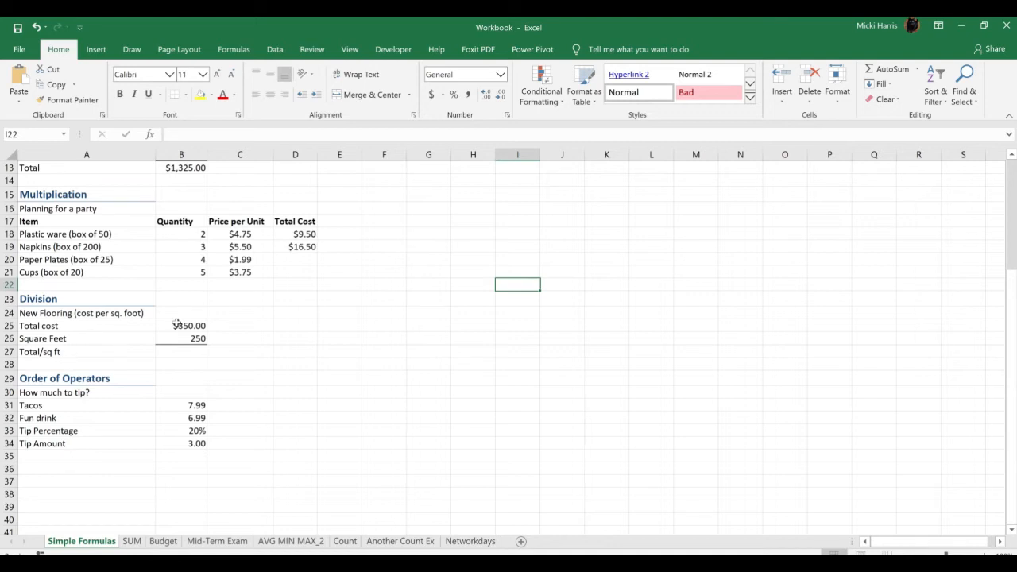
mouse_move(239, 362)
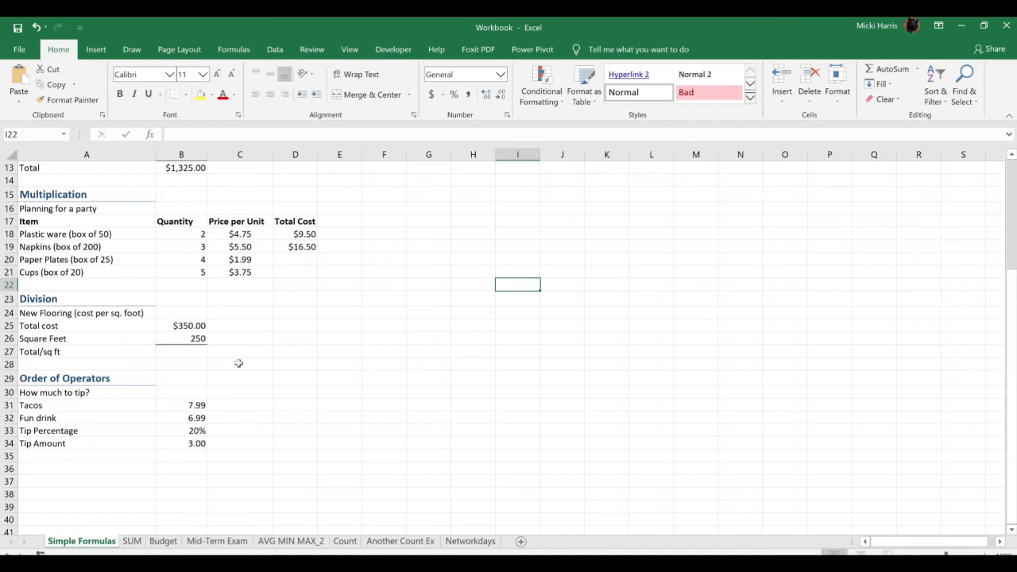
mouse_move(245, 342)
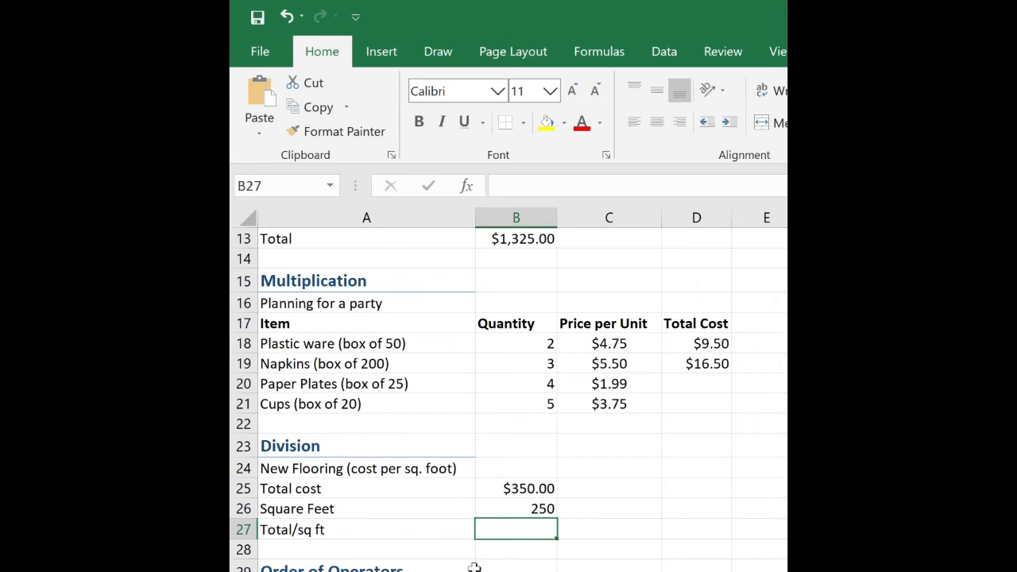
Divide total cost B25 by square feet B26 for Total/sq ft, $1.40.
type("=")
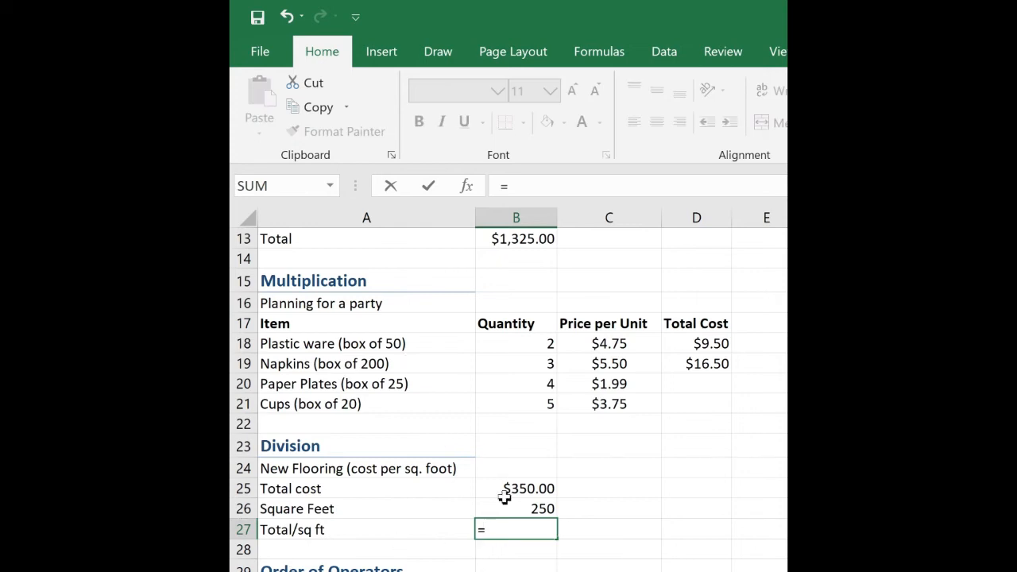
left_click(515, 488)
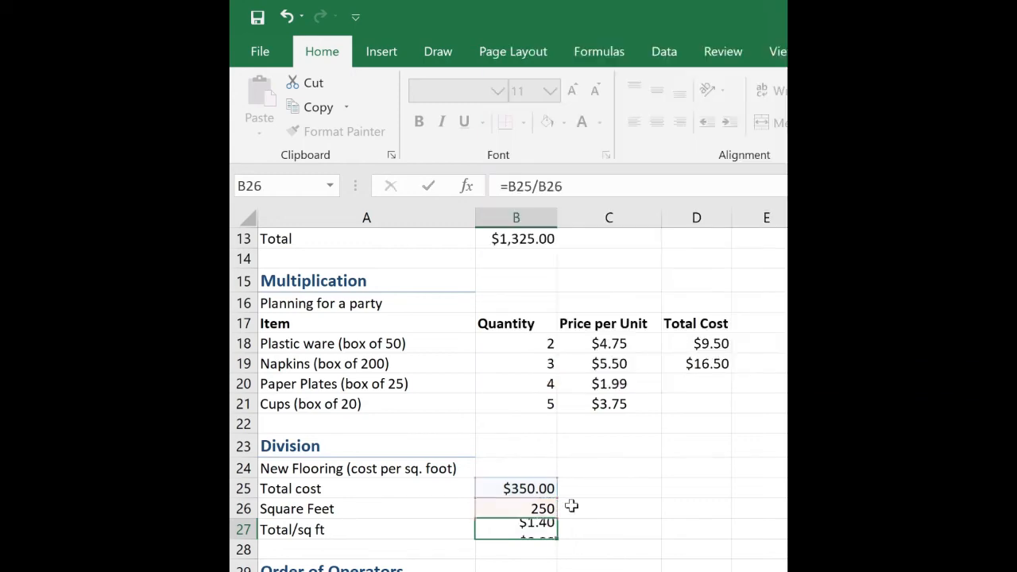
left_click(515, 550)
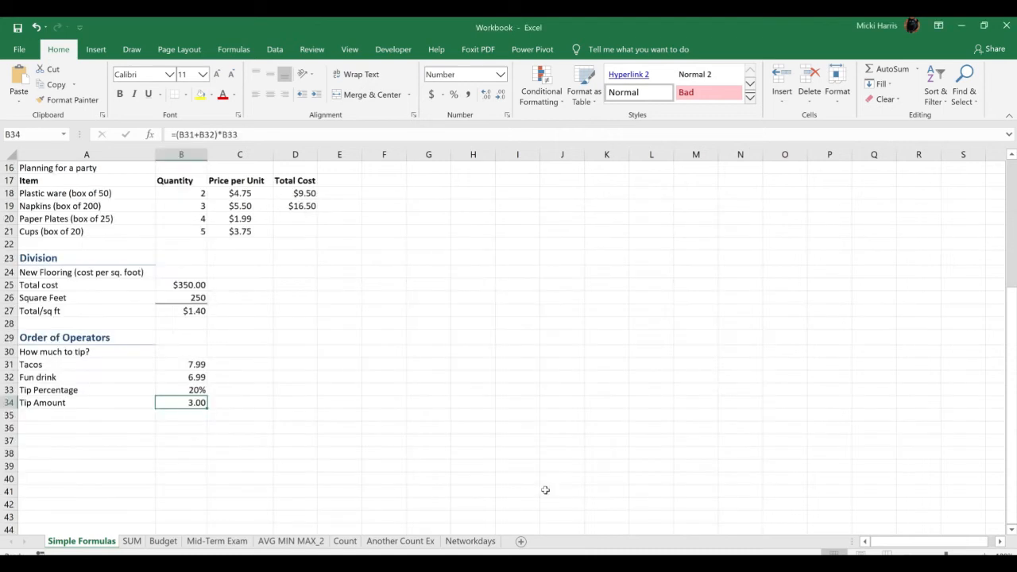
Delete the old tip formula so B34 is empty.
key("Delete")
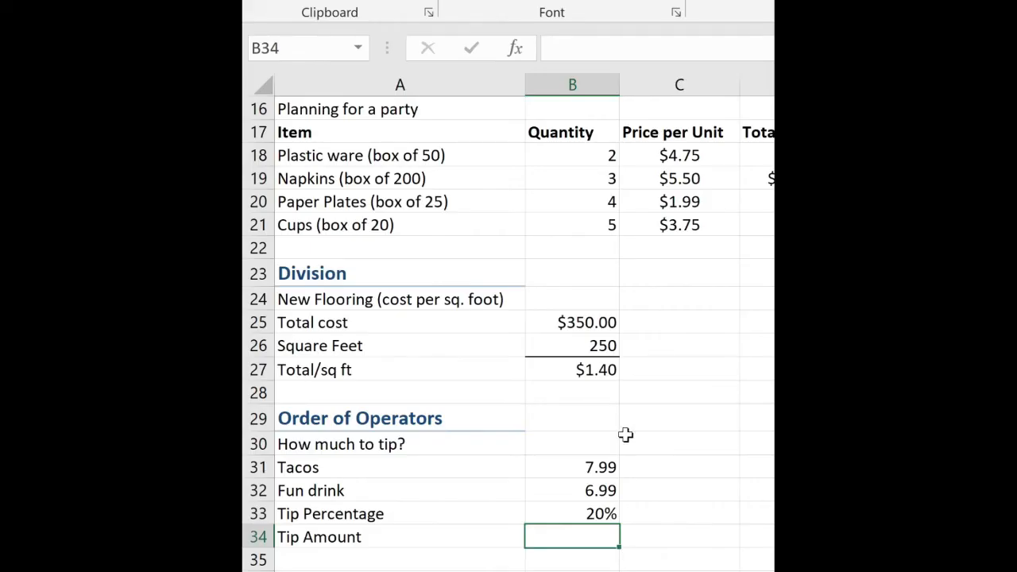
mouse_move(443, 421)
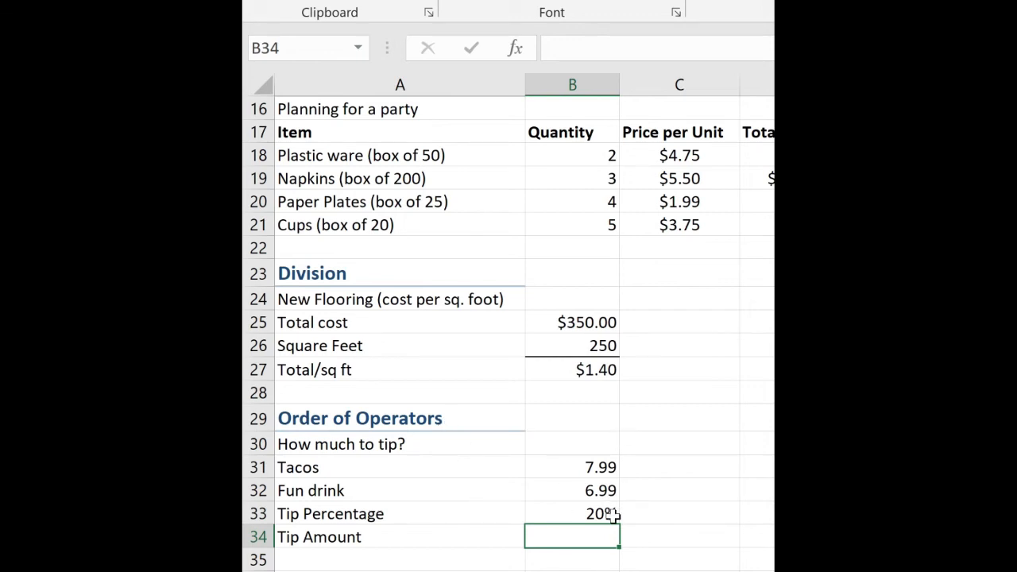
mouse_move(610, 515)
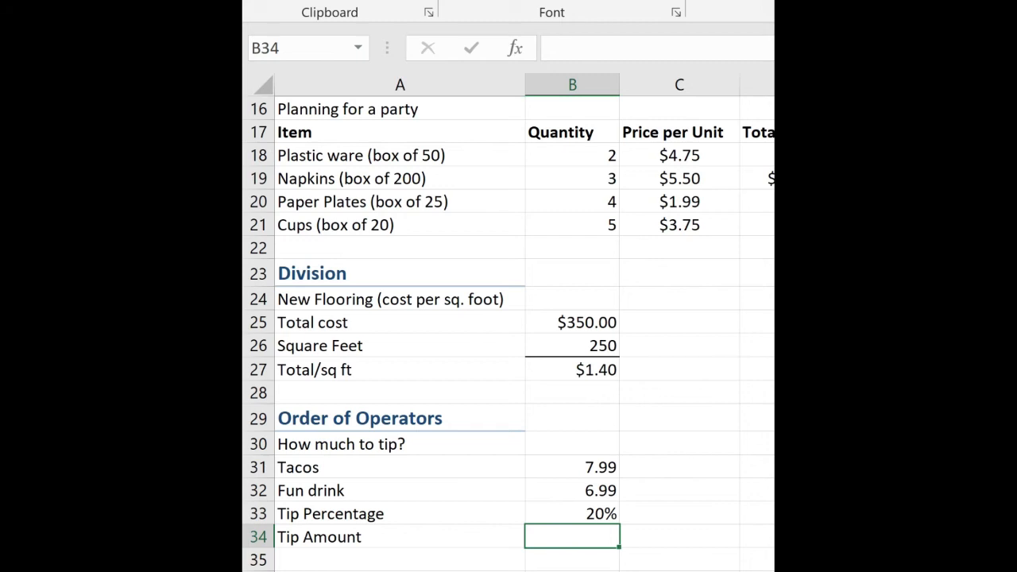
Enter B31+B32*B33 as the Tip Amount, correcting a stray B33 reference, giving 9.39.
type("=B31")
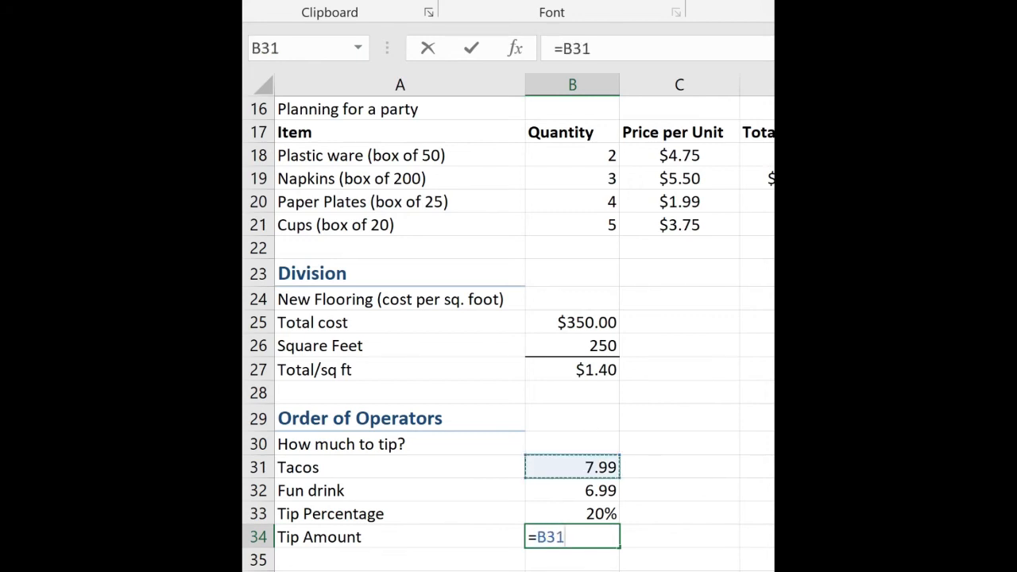
type("+")
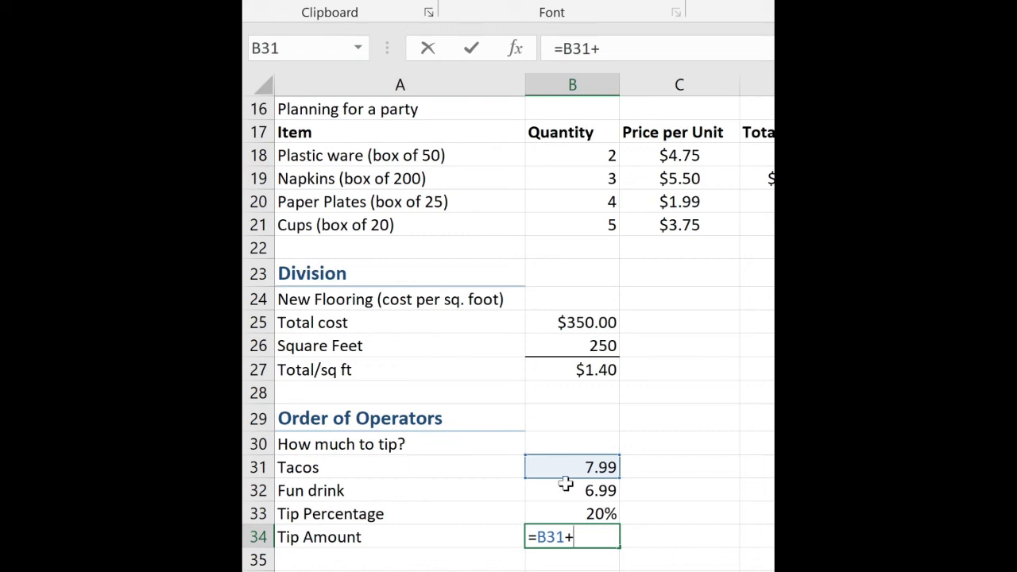
left_click(573, 490)
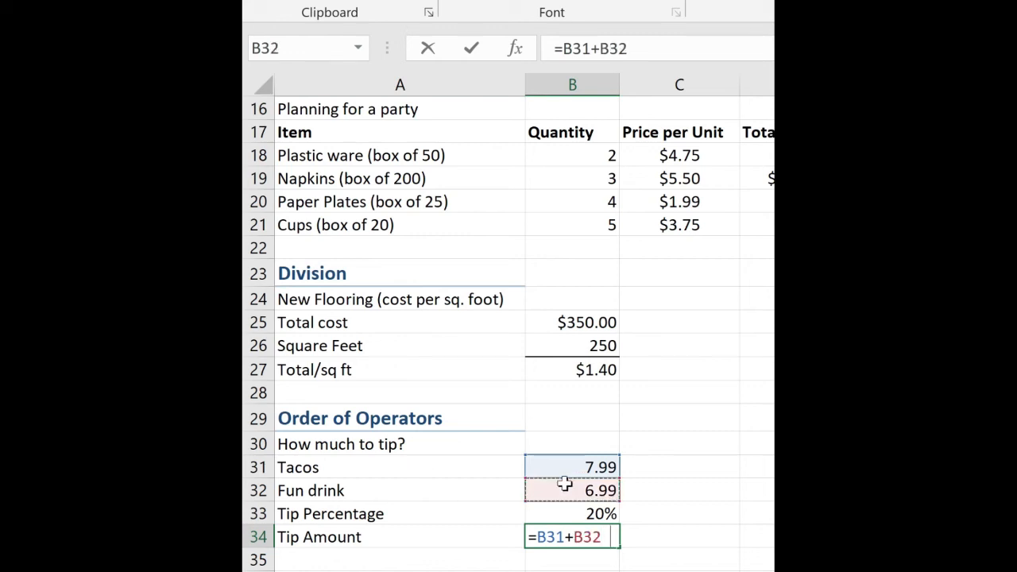
left_click(572, 513)
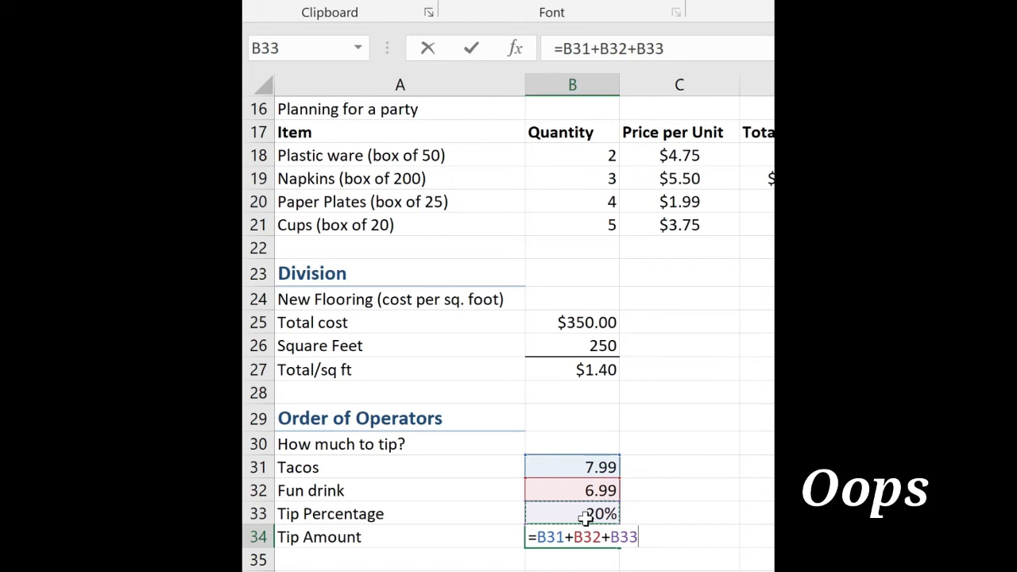
key("backspace")
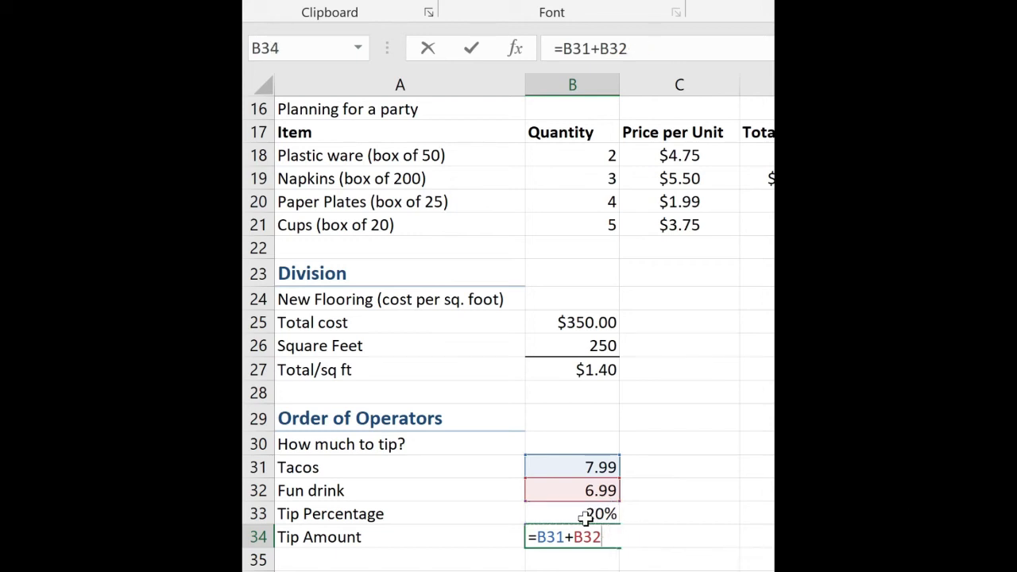
type("*")
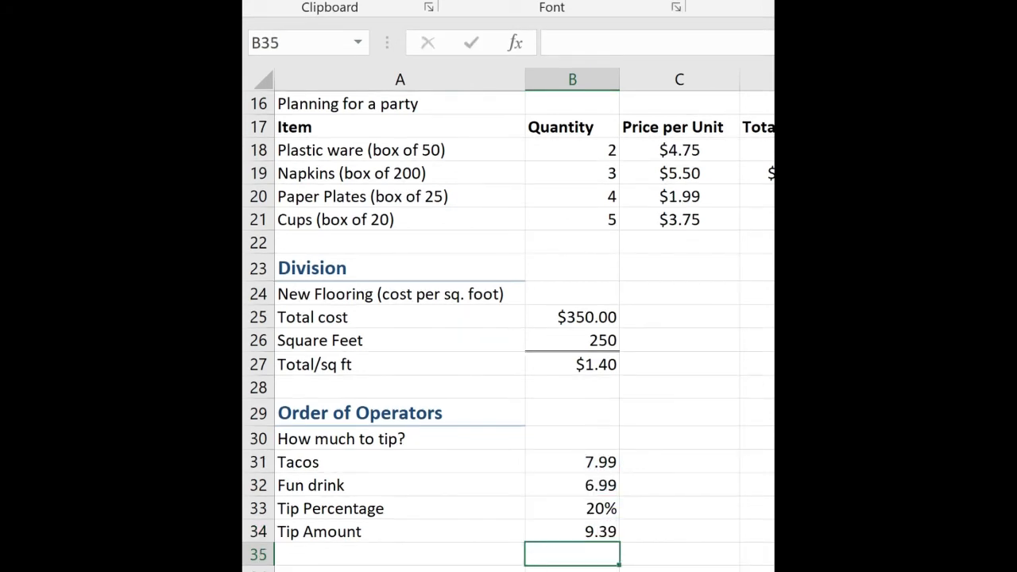
mouse_move(702, 568)
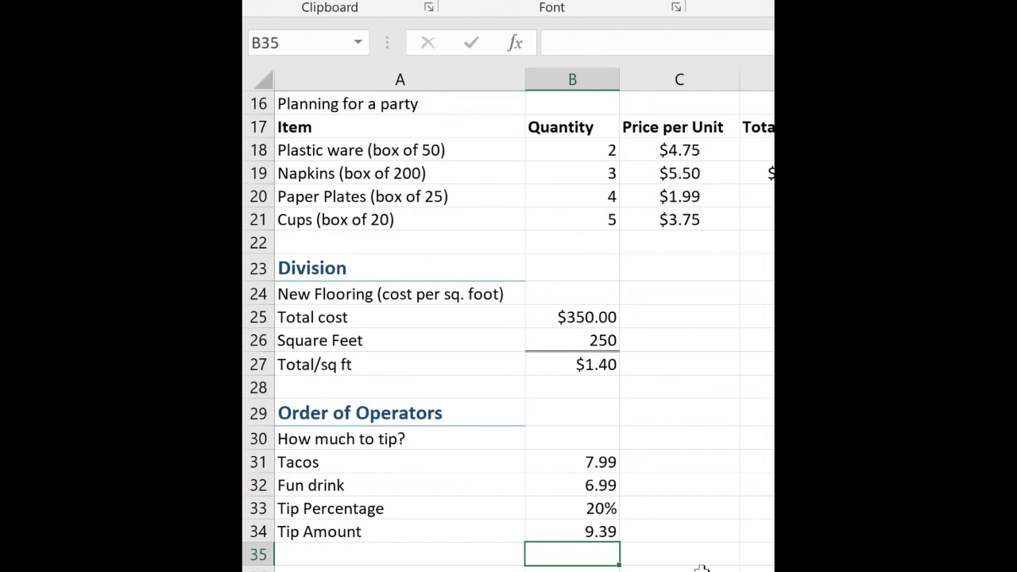
left_click(572, 531)
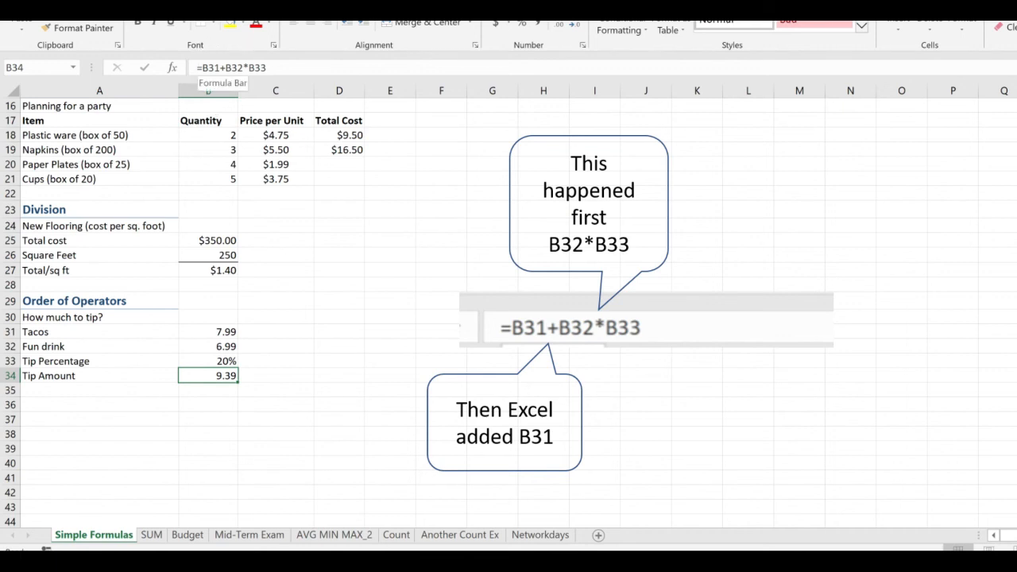
mouse_move(322, 79)
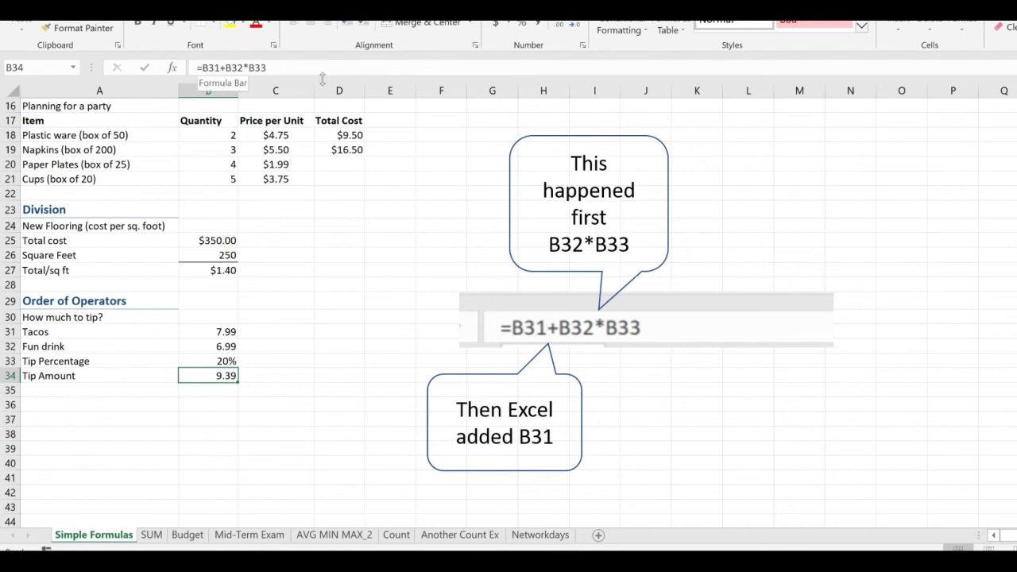
mouse_move(156, 45)
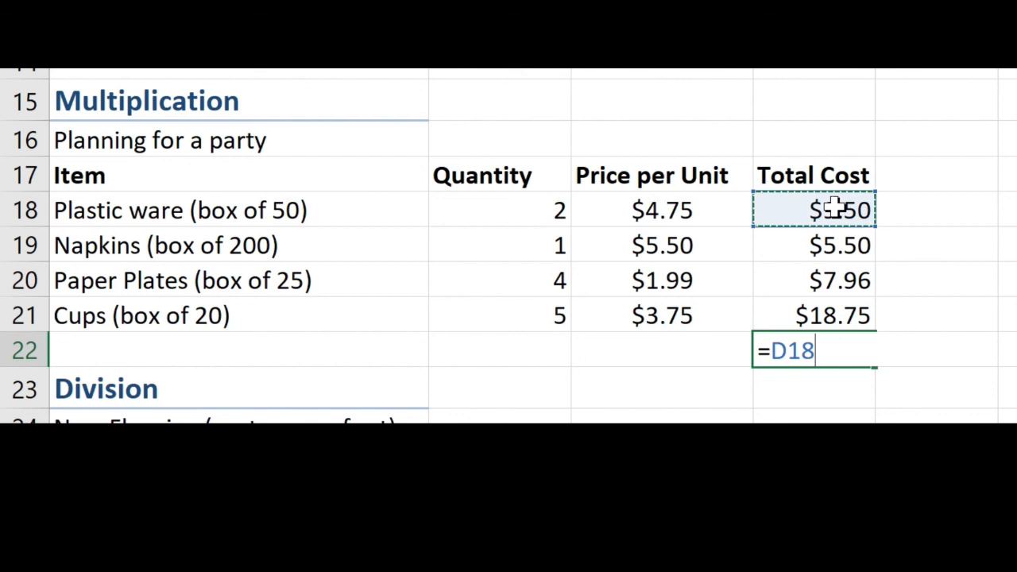
Sum the item Total Costs D18 through D21 into D22, giving $41.71.
left_click(814, 245)
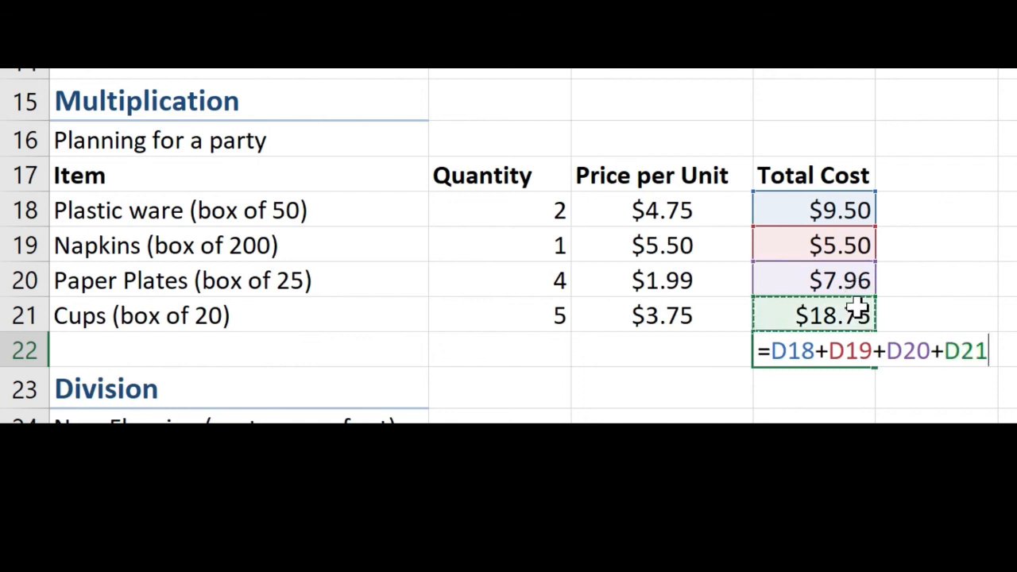
key("Return")
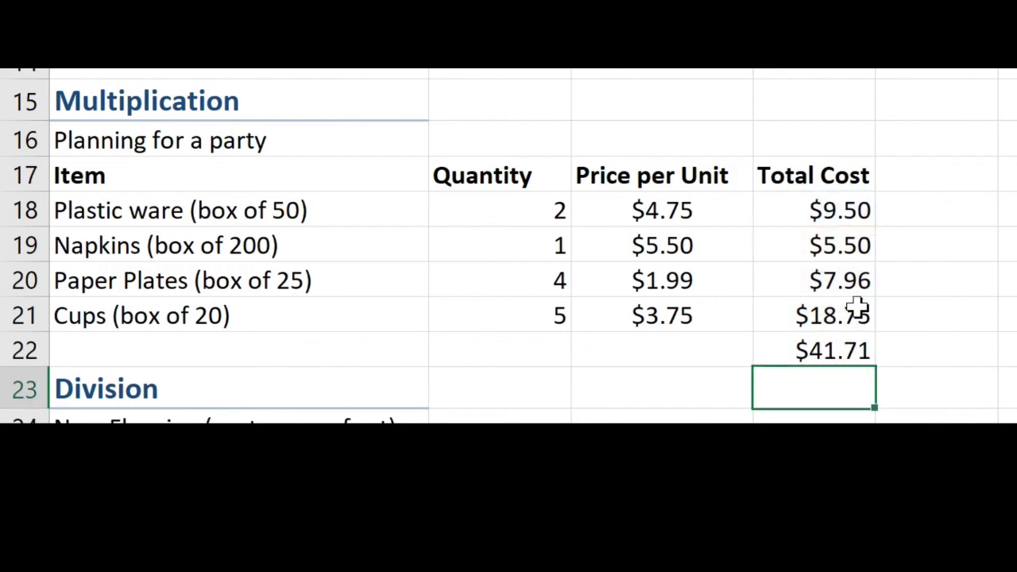